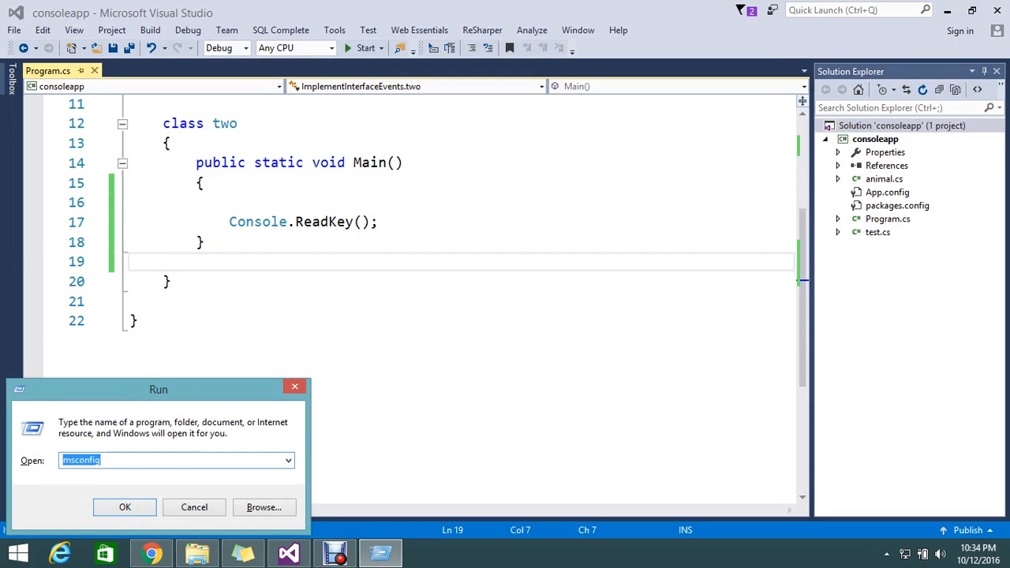
Launch cmd from the Run box, run ipconfig to list adapter details, then close the window
type("cmd")
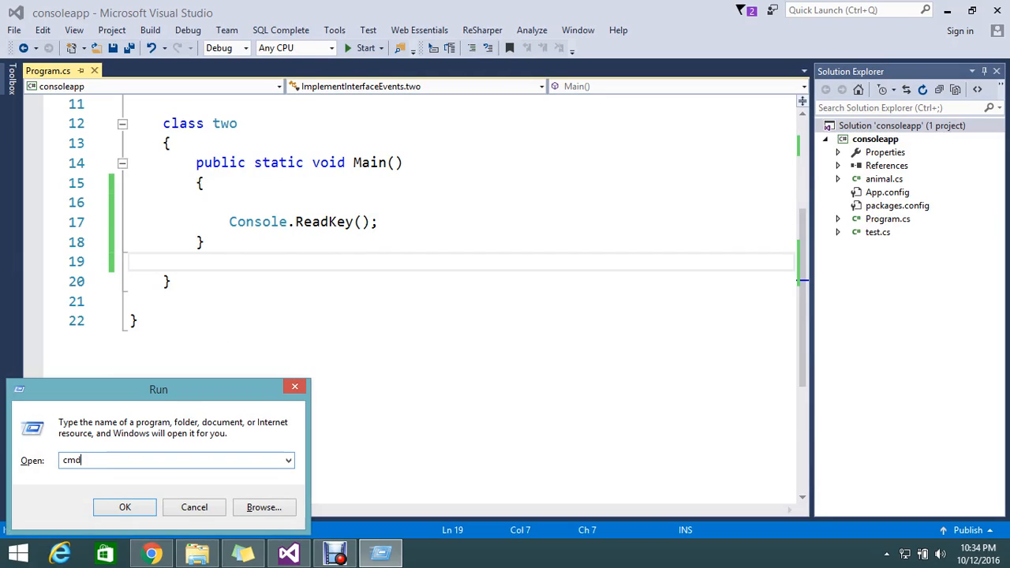
left_click(125, 507)
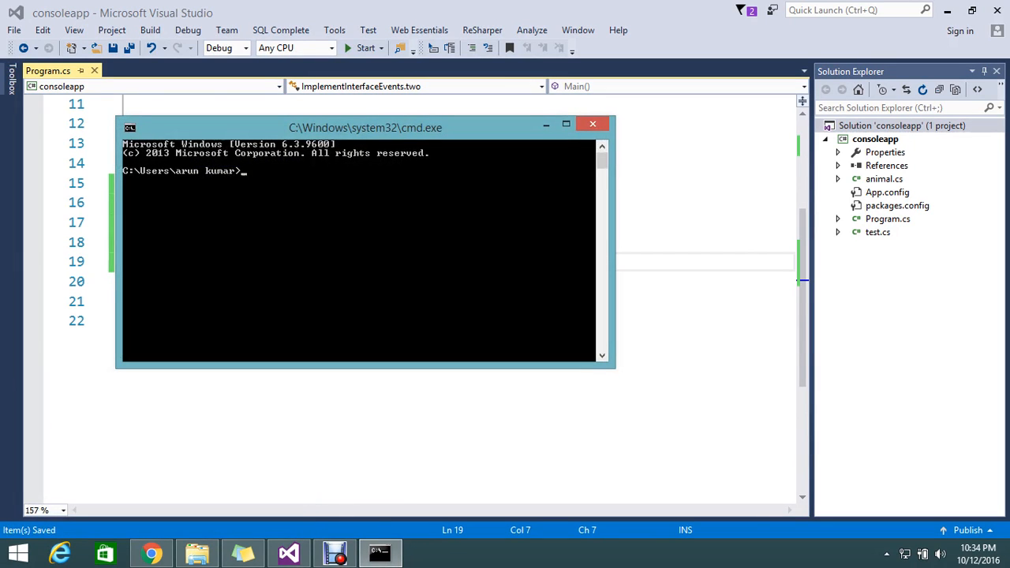
type("ipc")
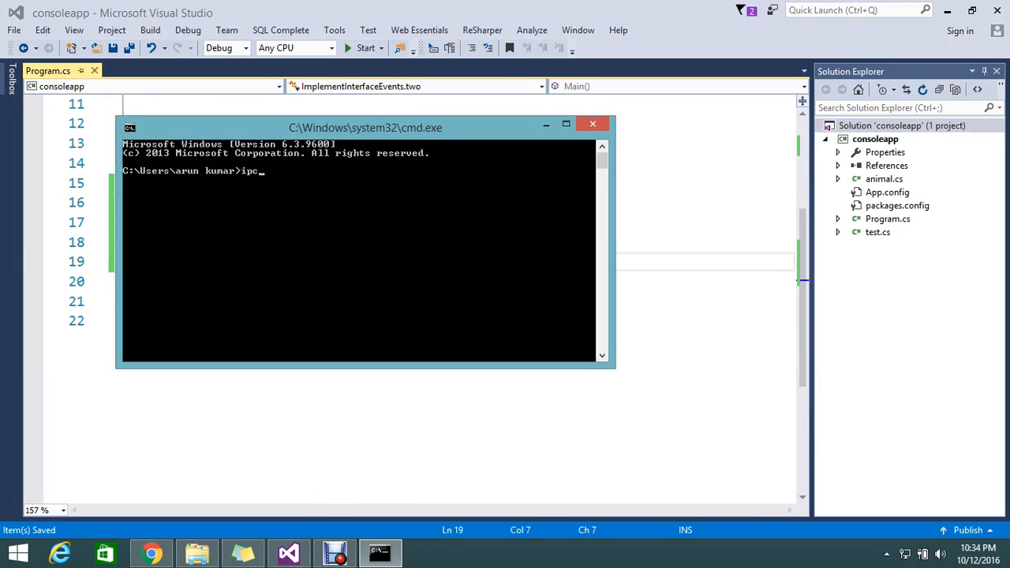
type("onfig")
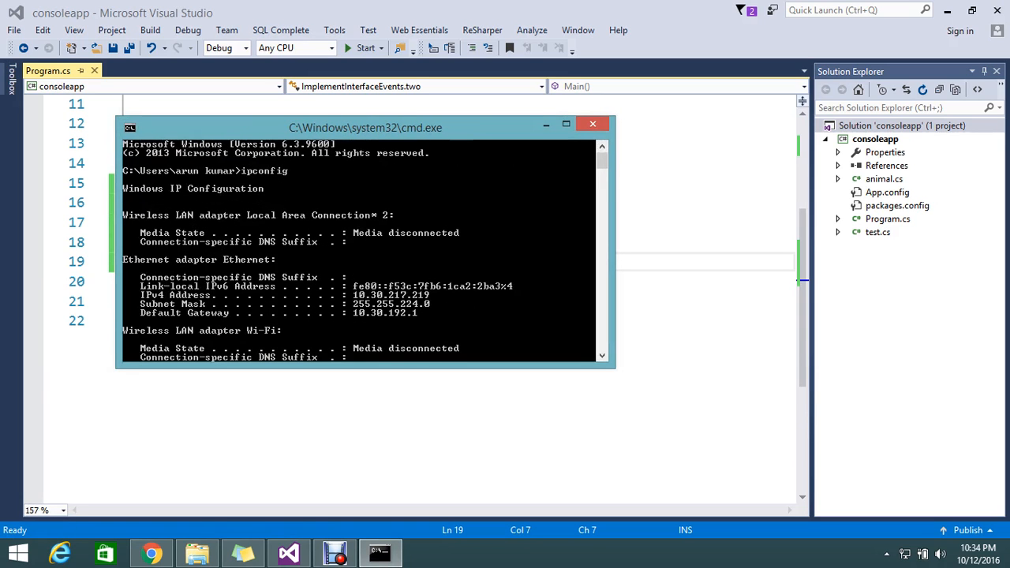
left_click(593, 123)
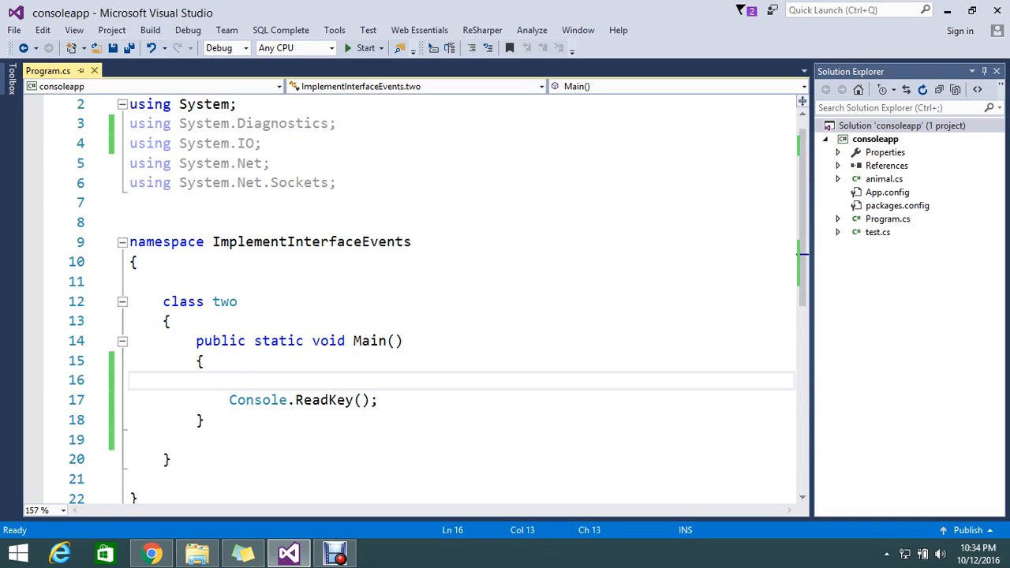
Declare Process process = new Process(); as the first statement in Main
type("pr")
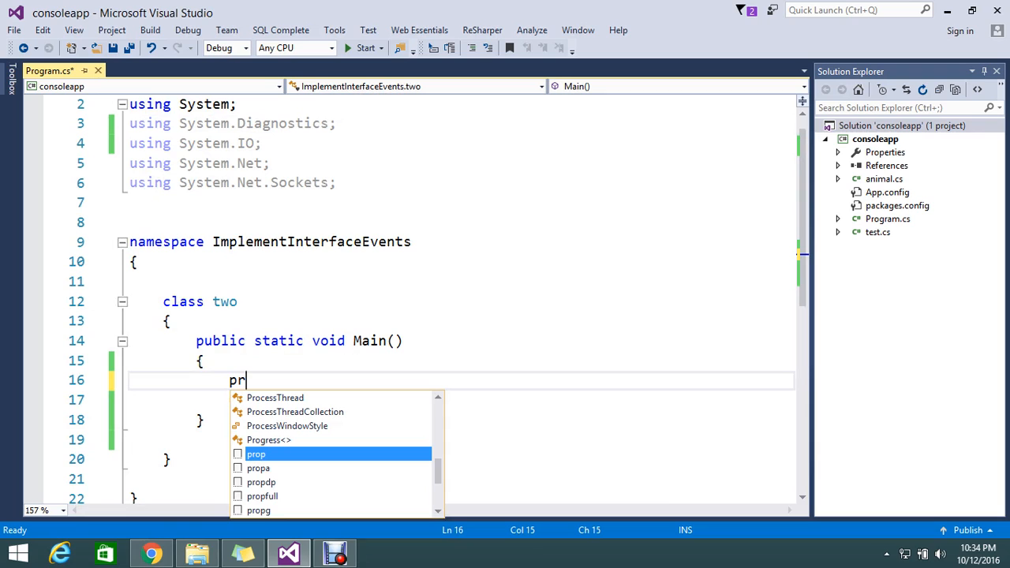
type("o")
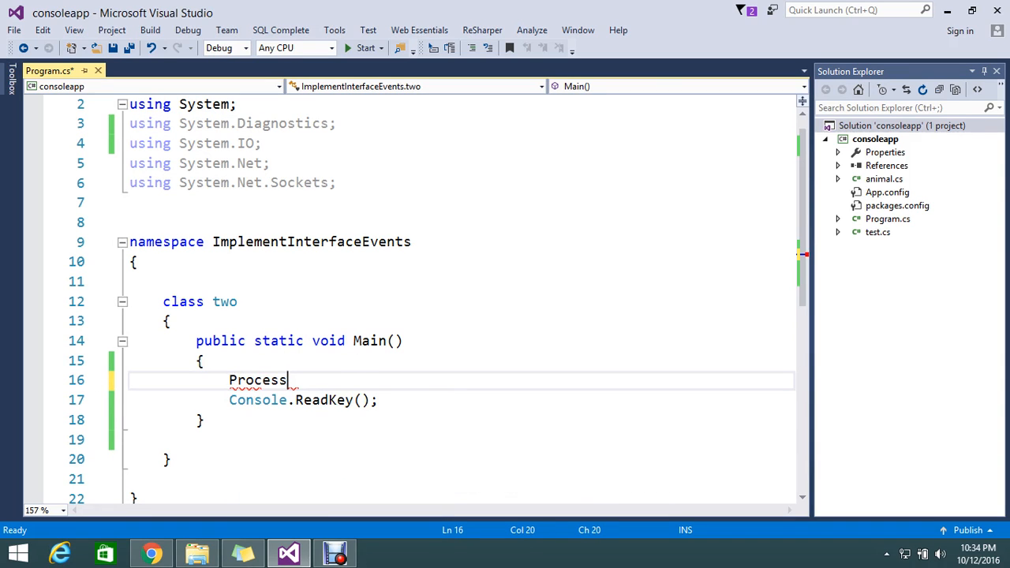
type(".")
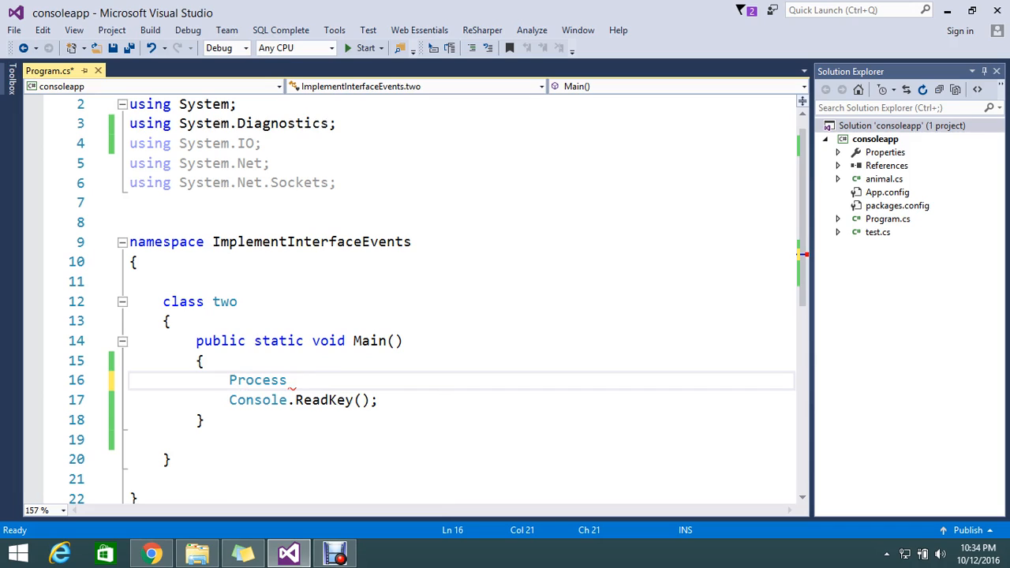
type("_process=new Process")
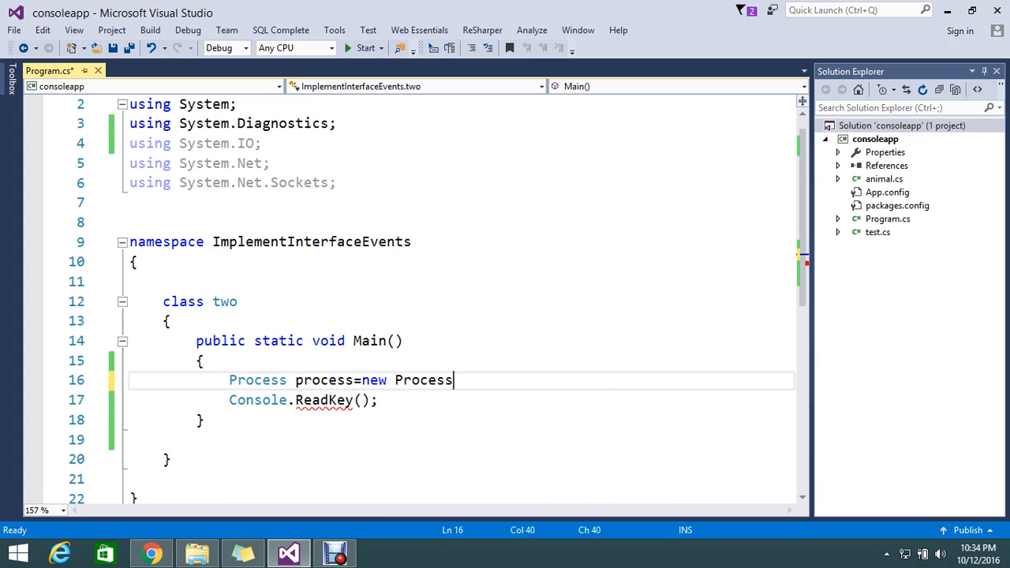
type("()")
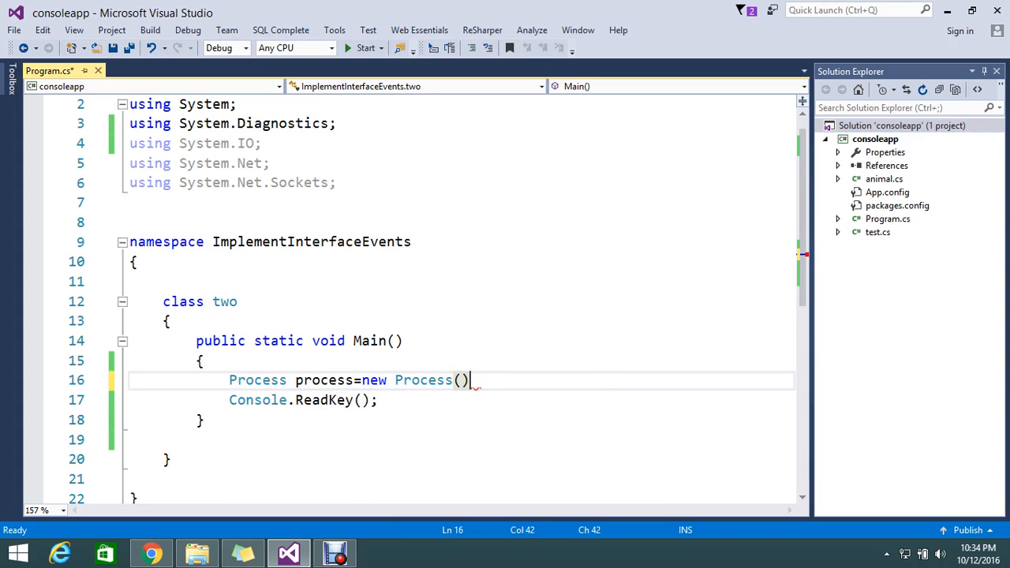
key("enter")
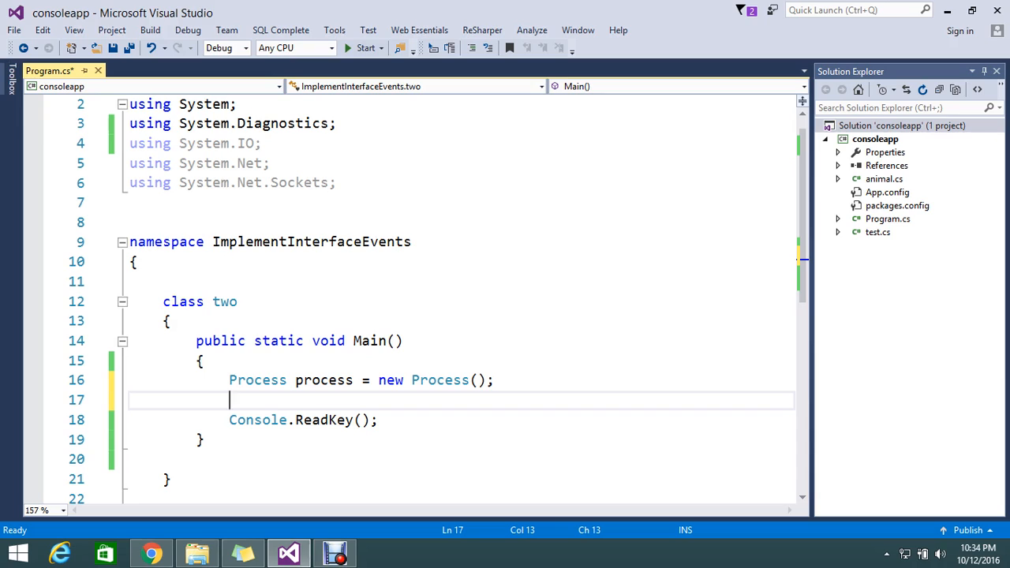
Set process.StartInfo.FileName to "cmd.exe"
type("p")
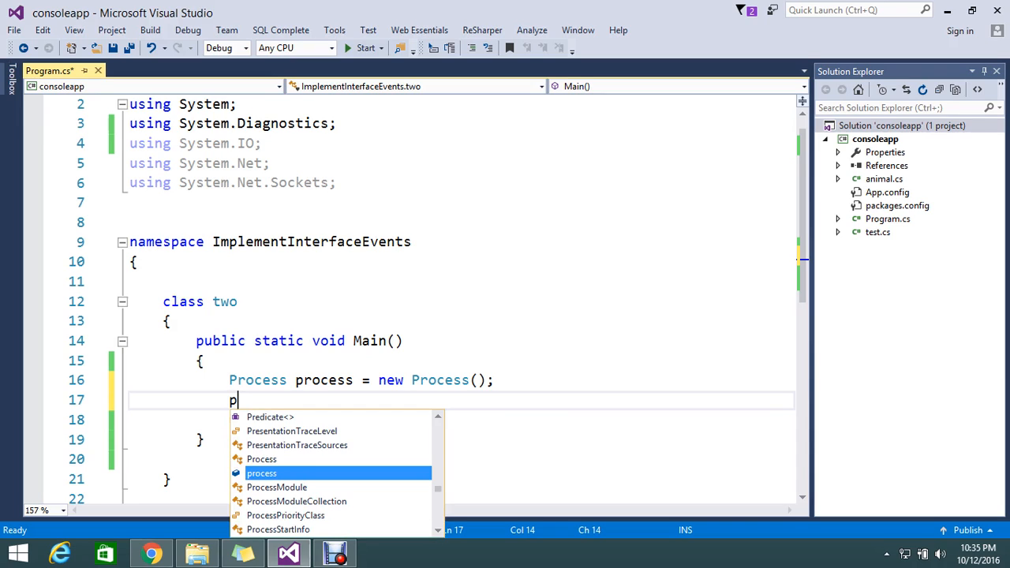
type("rocess")
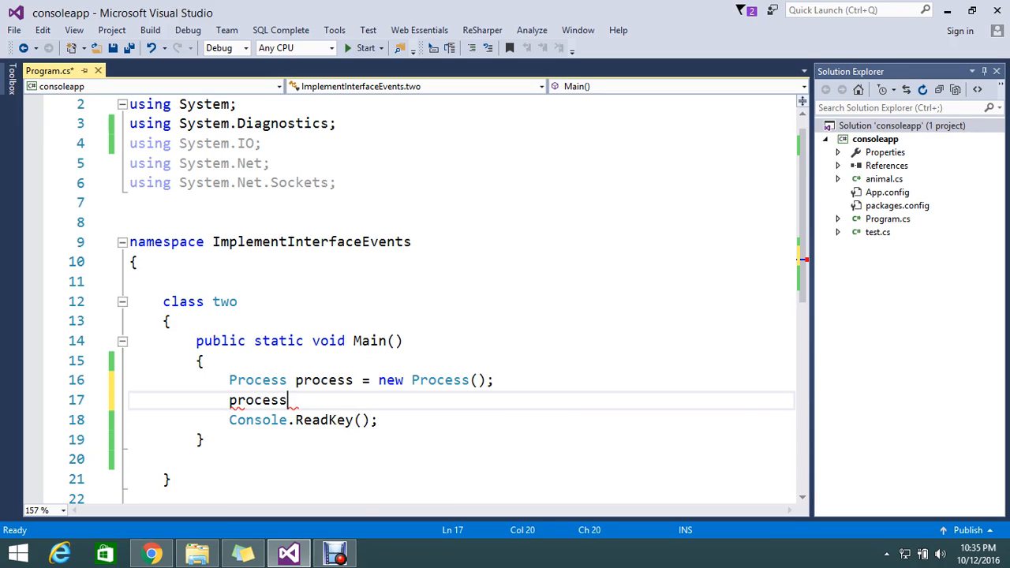
type(".")
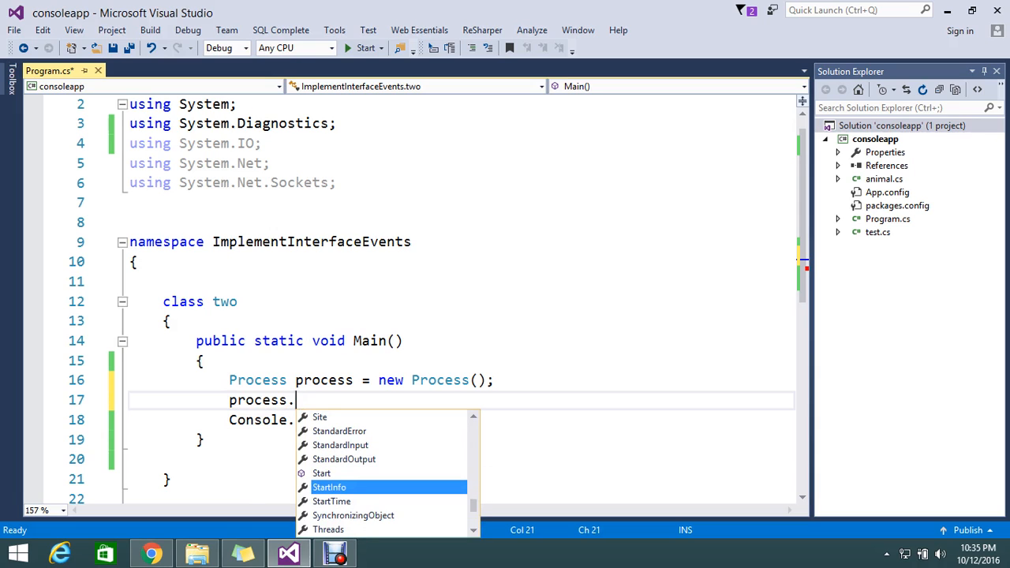
type("StartInfo")
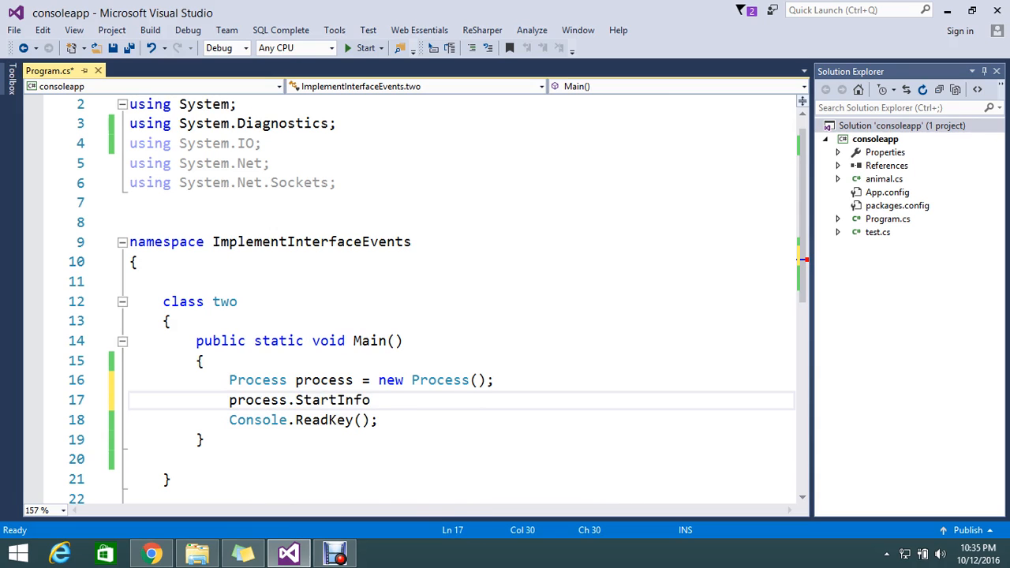
type(".FileName=\"")
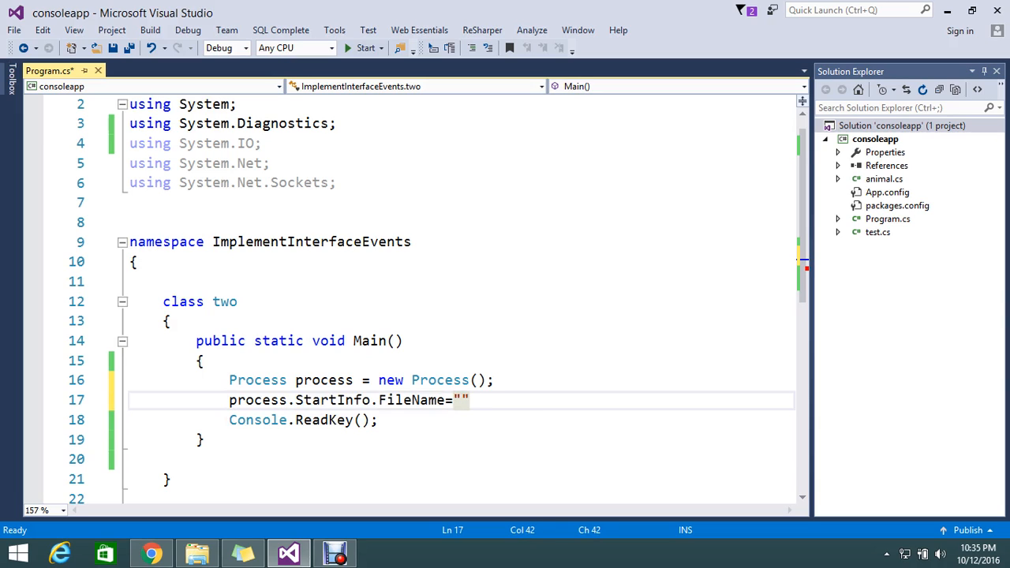
type("cm")
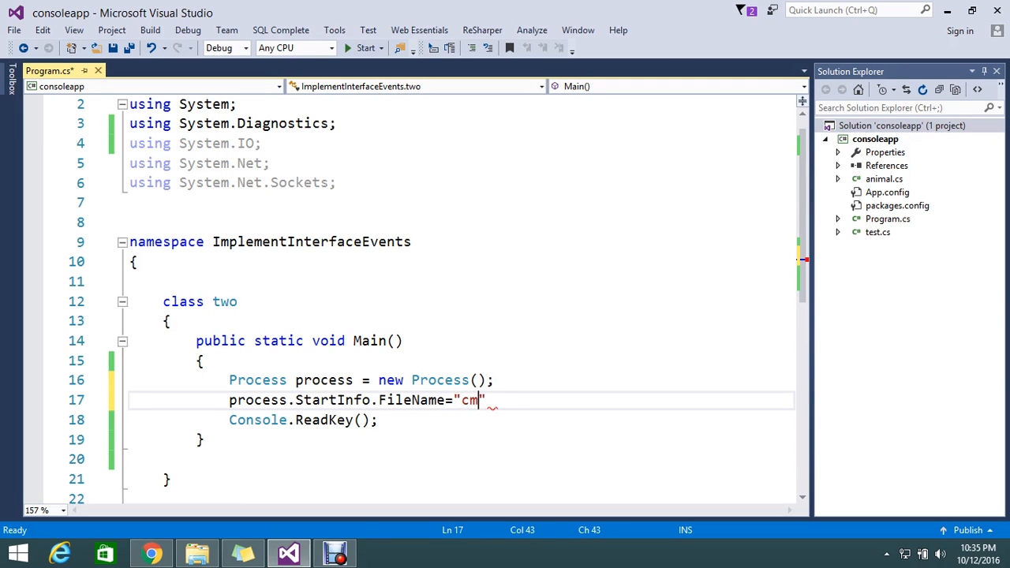
type("d.")
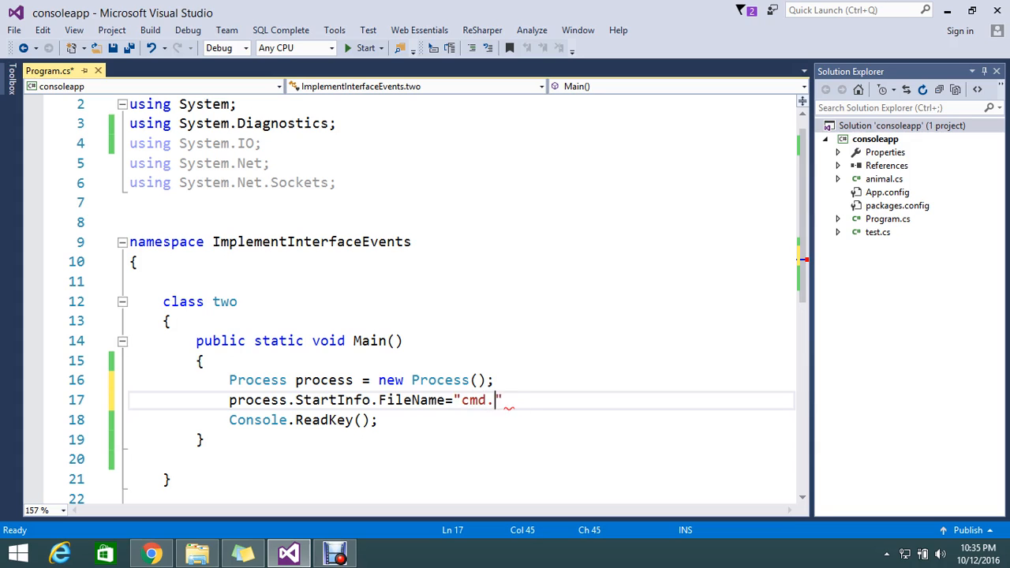
type("exe\";")
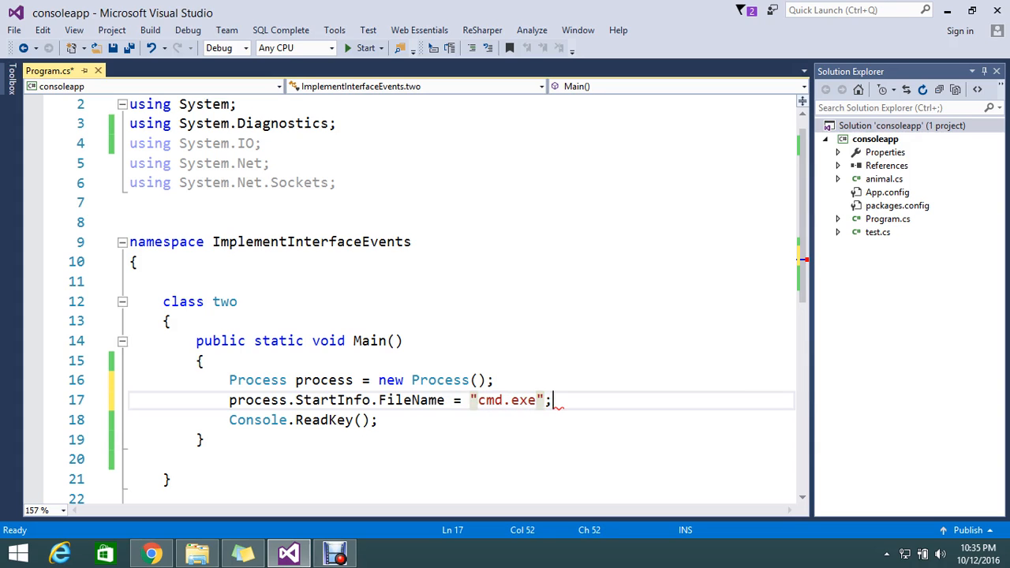
Set process.StartInfo.CreateNoWindow to true
type("process.StartInfo.CreateNoWindow")
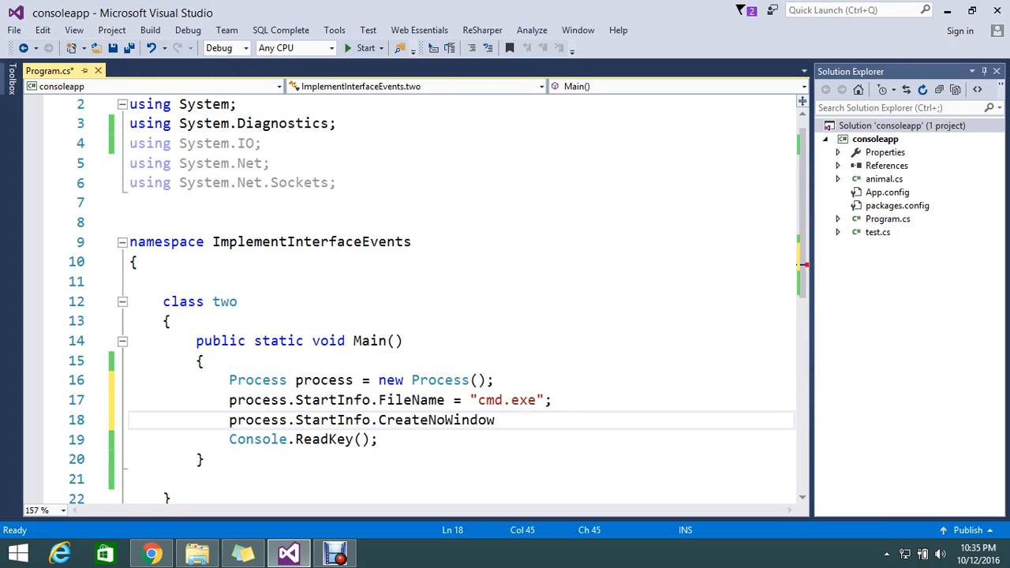
type("=")
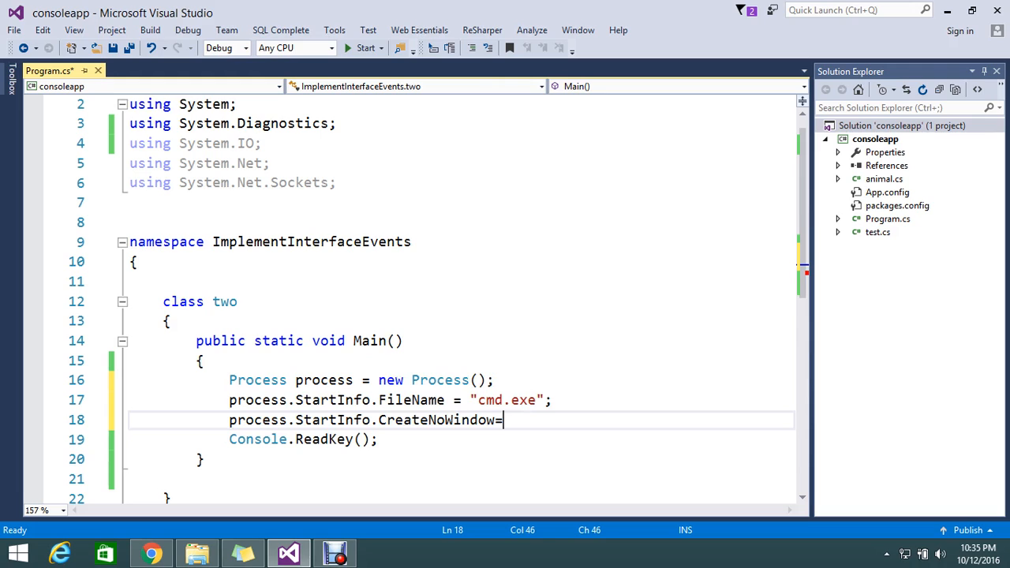
type("fa")
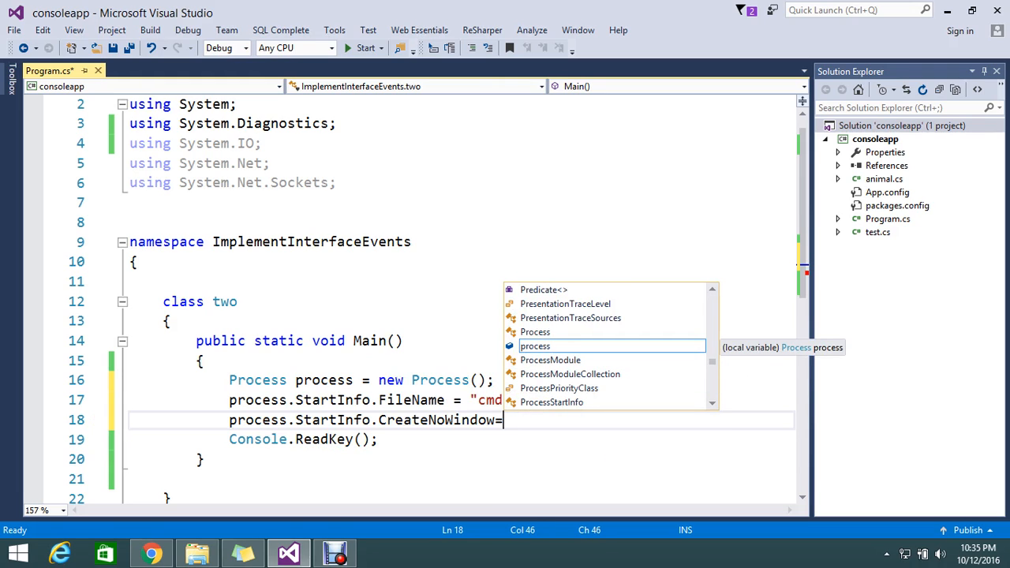
type("true;")
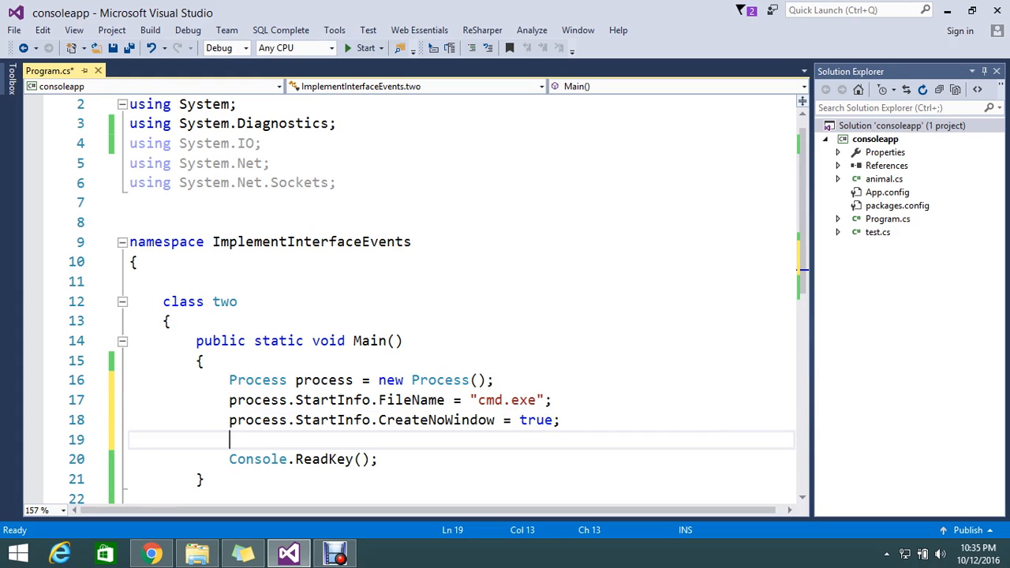
Set RedirectStandardInput and RedirectStandardOutput to true on process.StartInfo
type("process.StartInfo.")
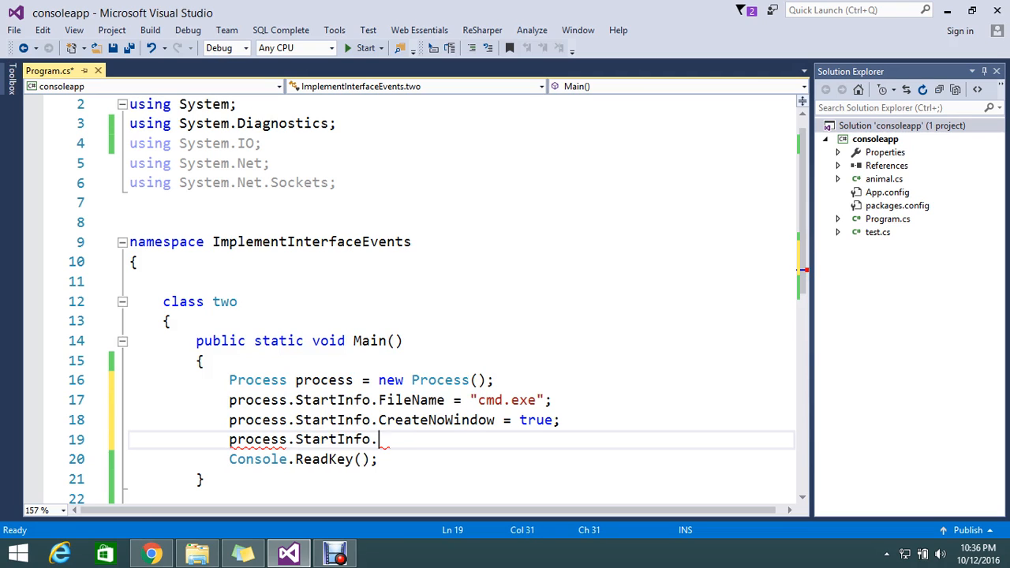
type("r")
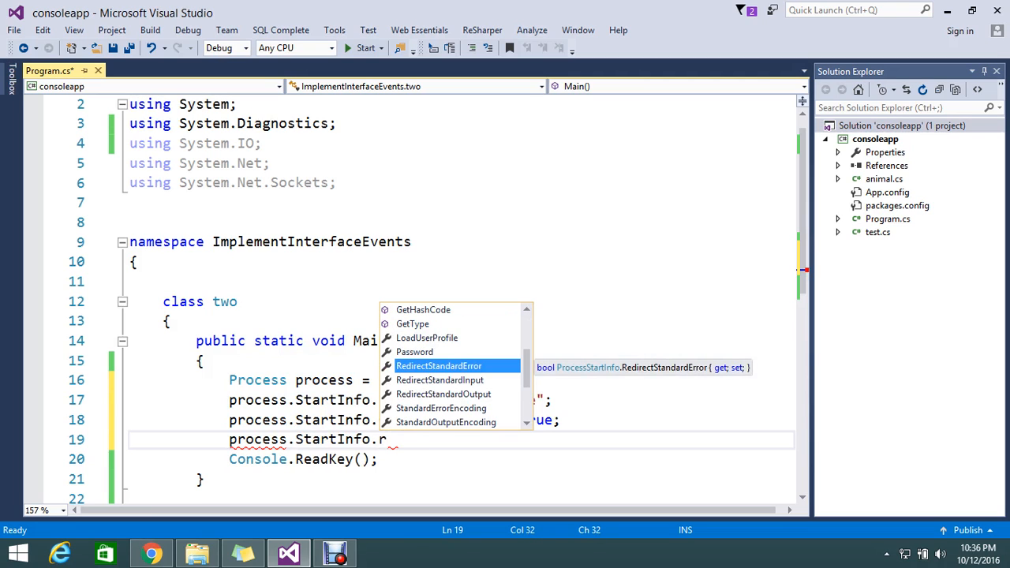
type("edirectStandardInput")
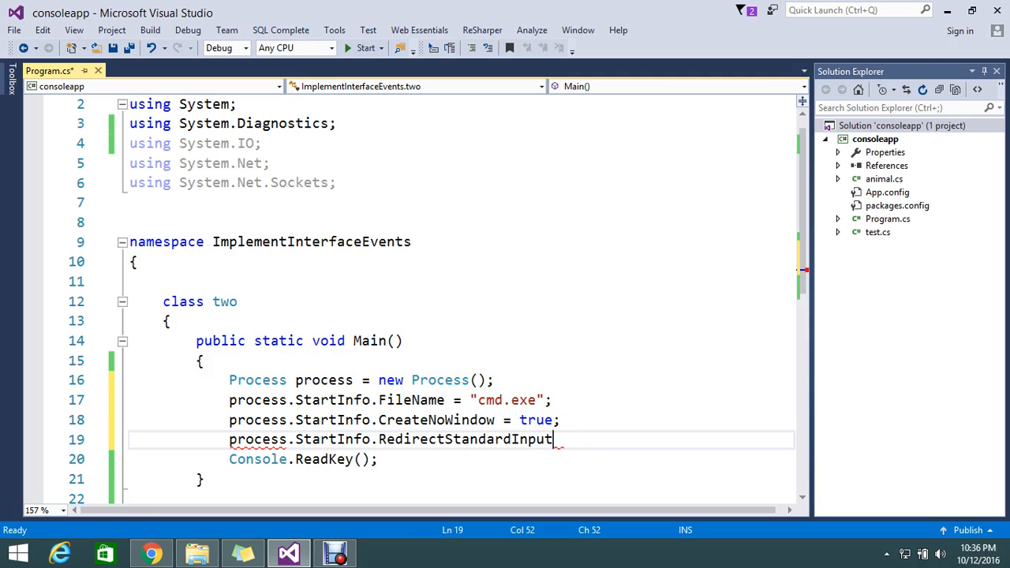
type("=tr")
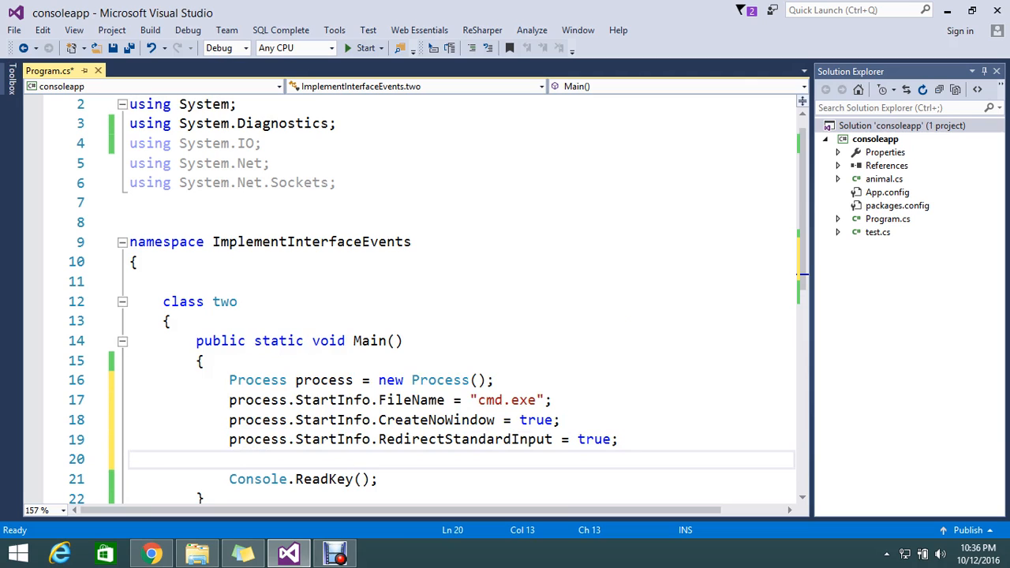
type("process")
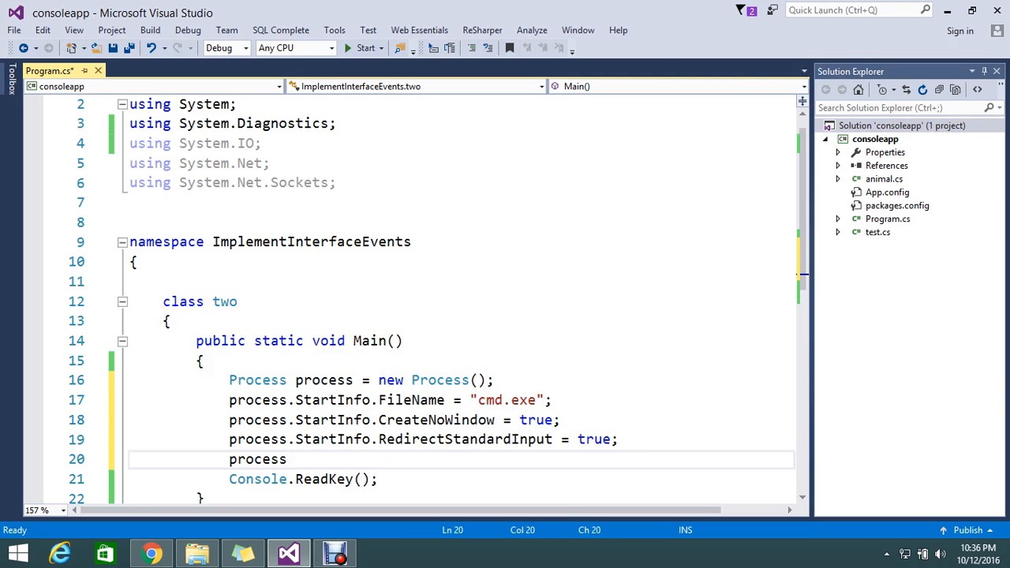
type(".st")
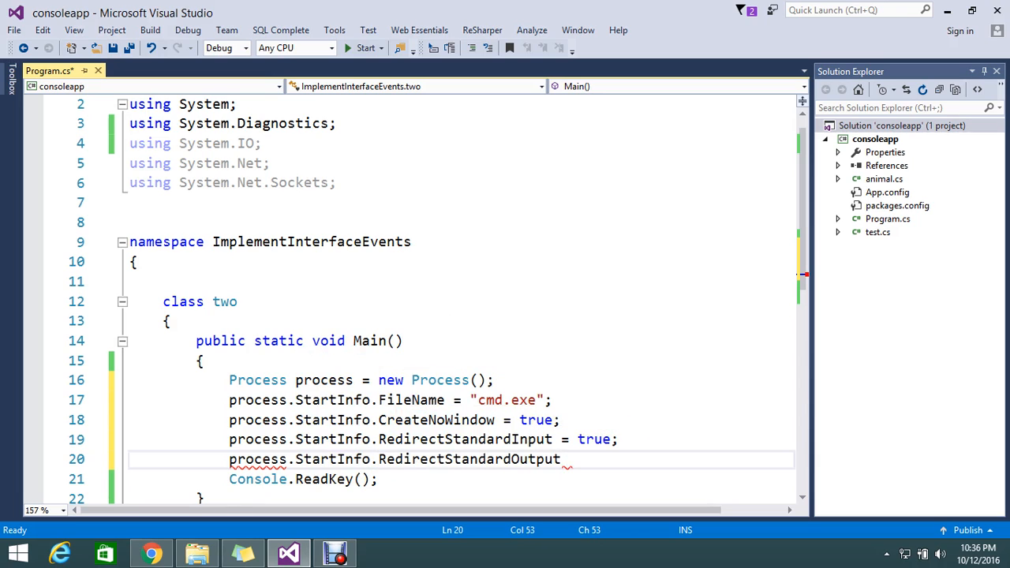
type("=tr")
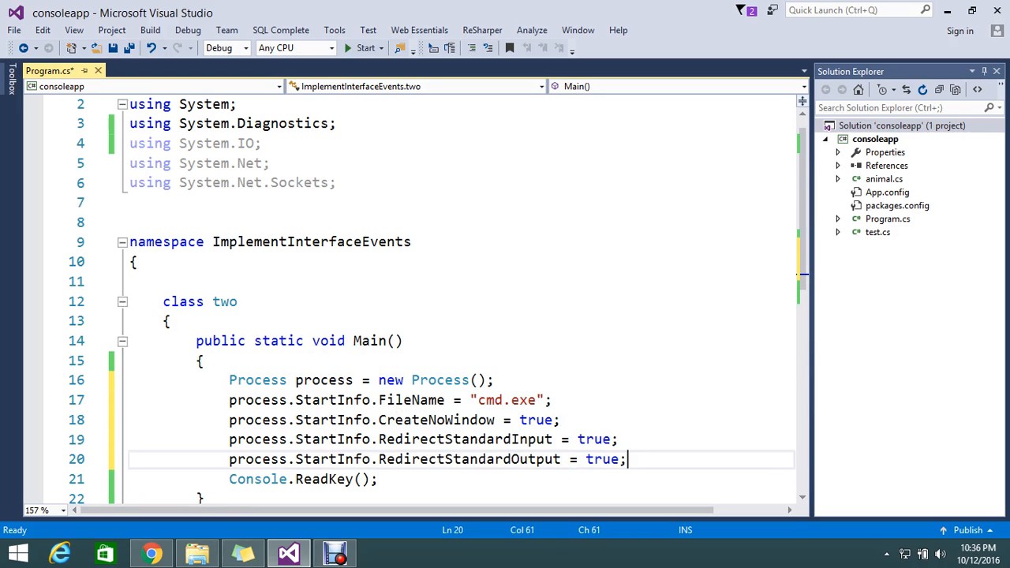
double_click(465, 320)
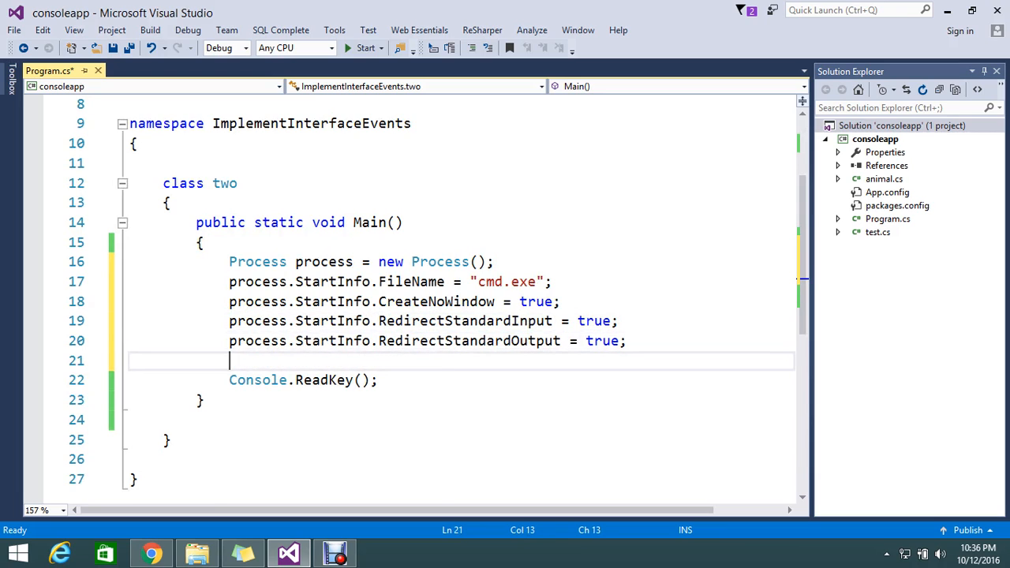
Add a process.Start(); call right after the redirect settings
type("process")
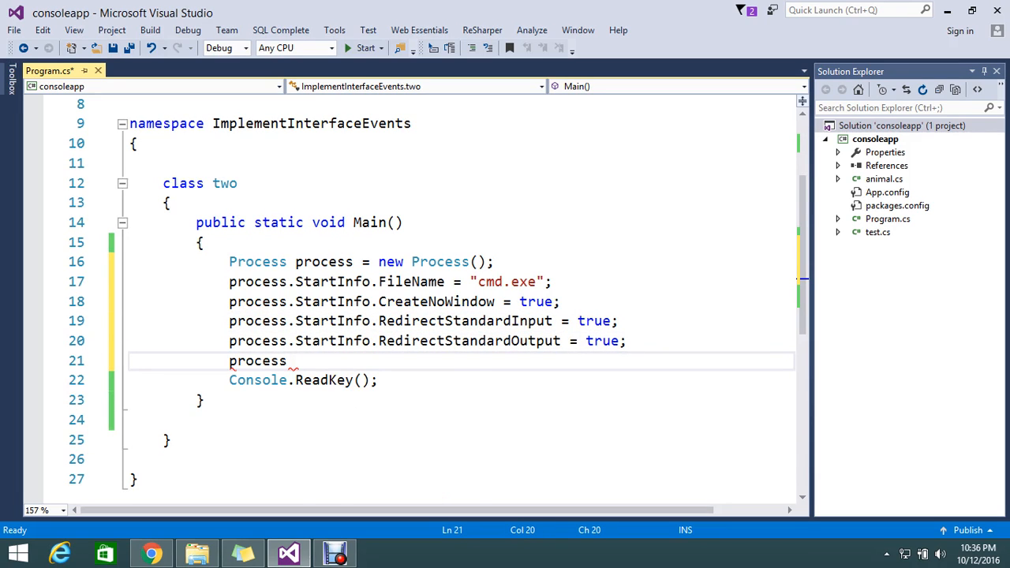
type(".StartInfo")
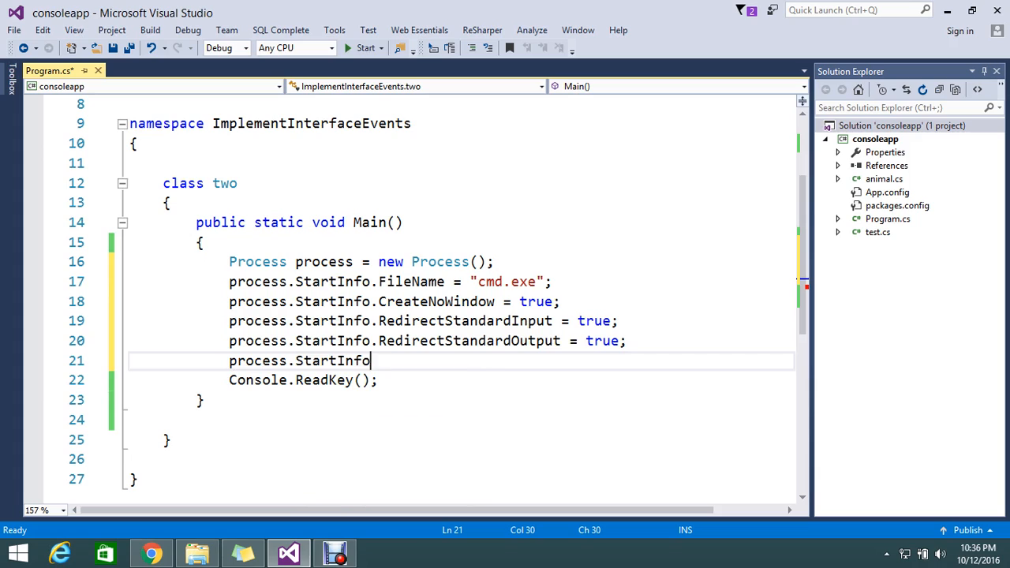
key("BackSpace")
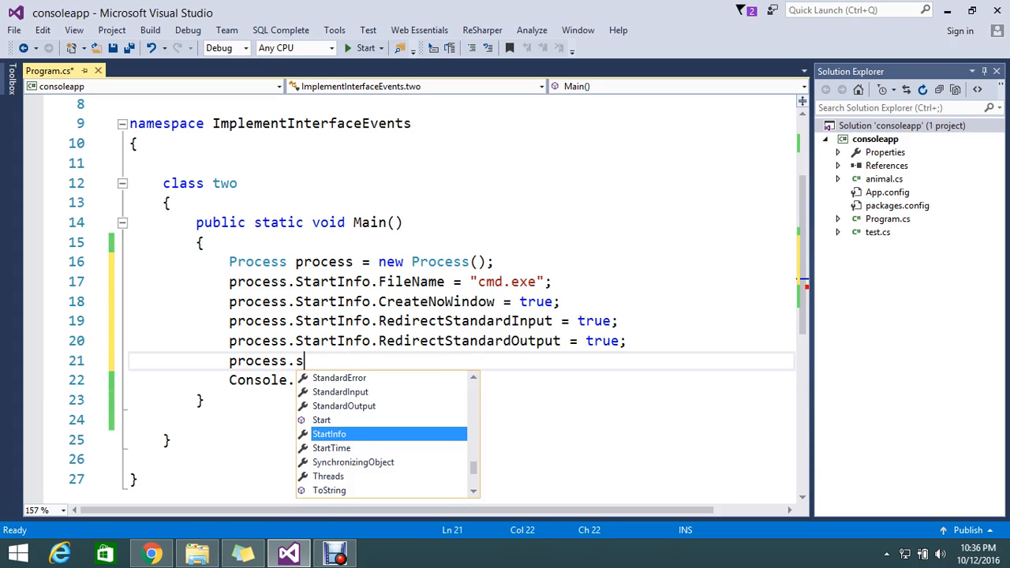
type("tart")
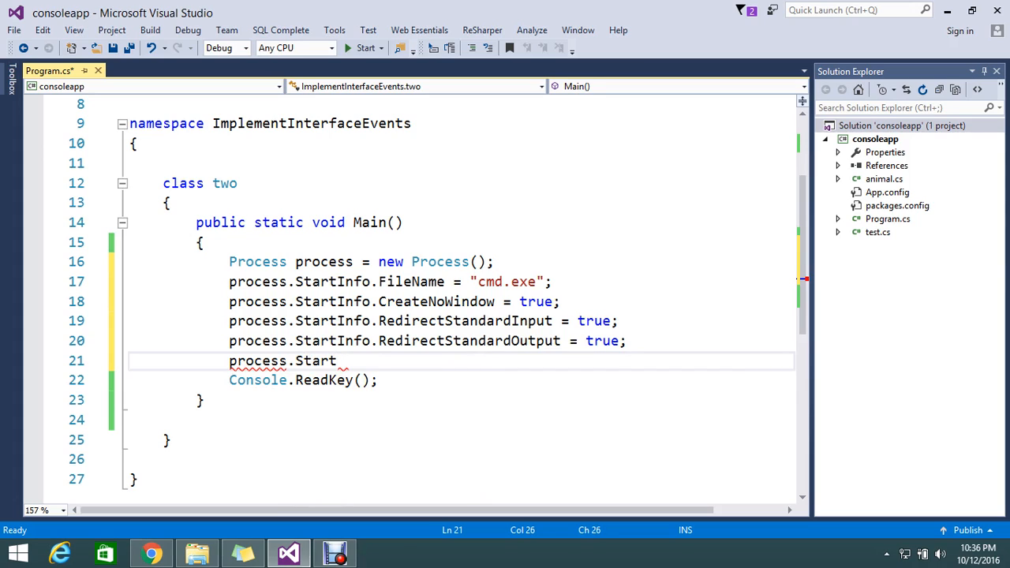
type("();")
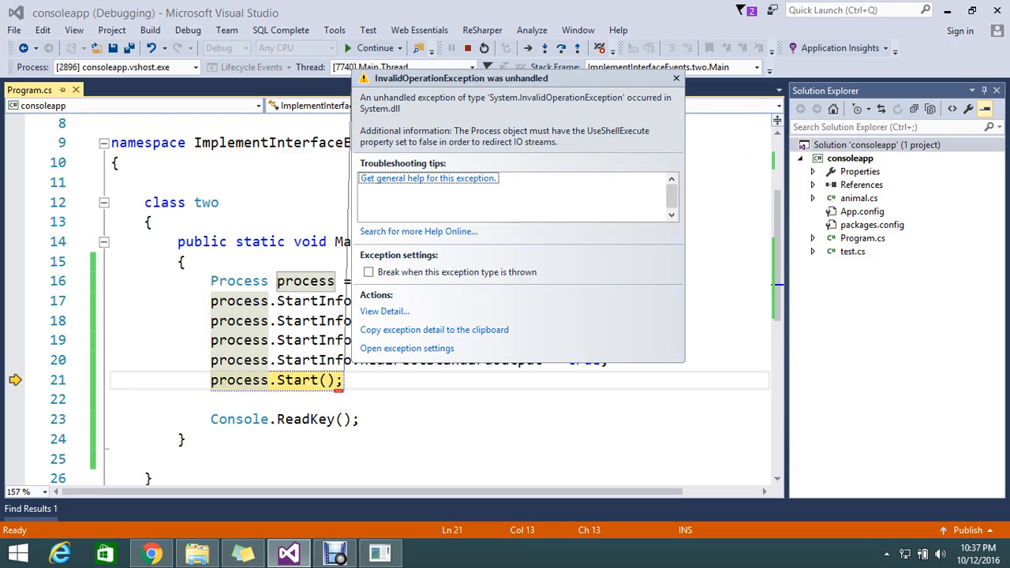
Dismiss the InvalidOperationException helper and stop the failed debug run
left_click(675, 79)
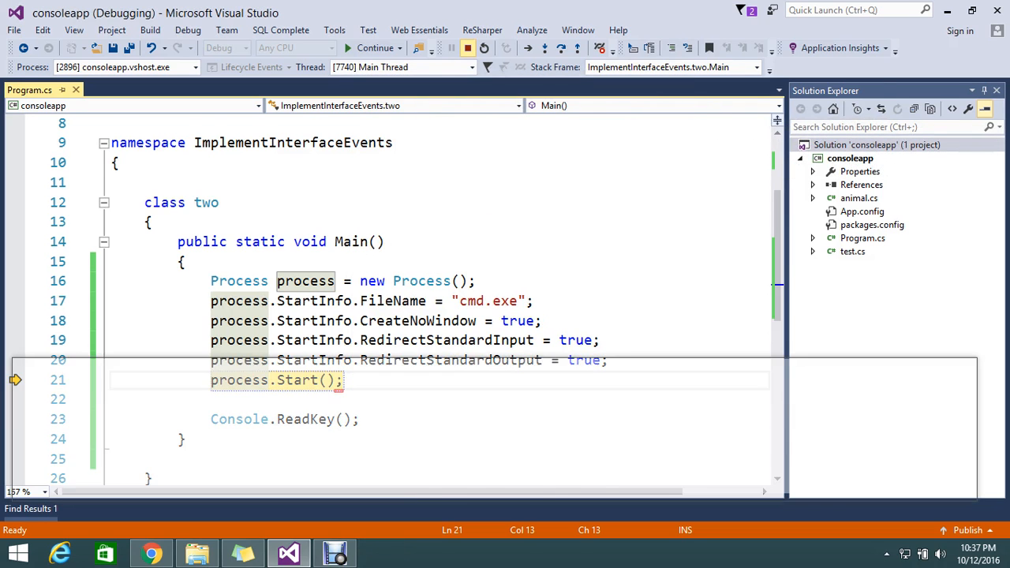
left_click(467, 47)
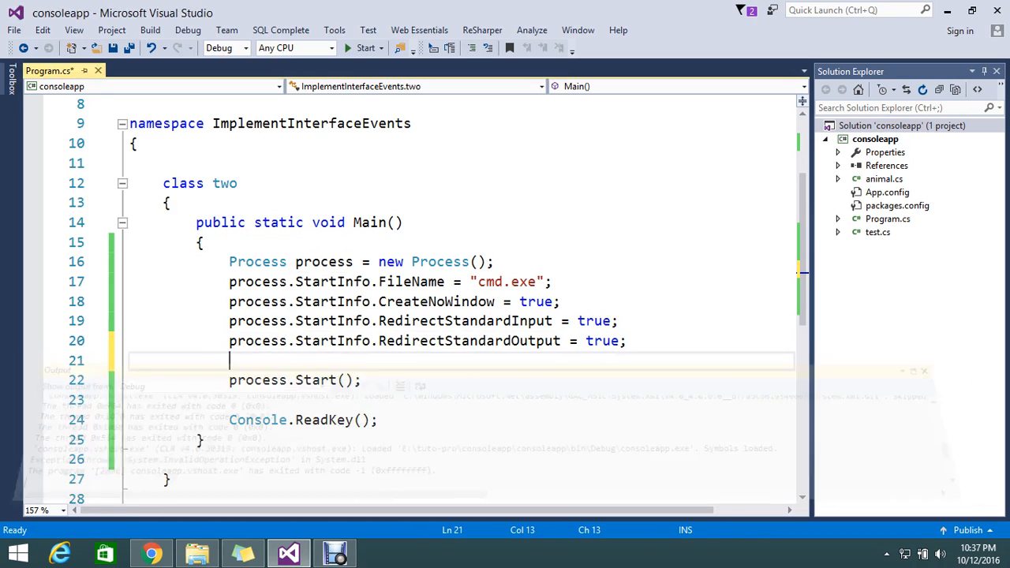
Set process.StartInfo.UseShellExecute to false above the process.Start() call
type("pr")
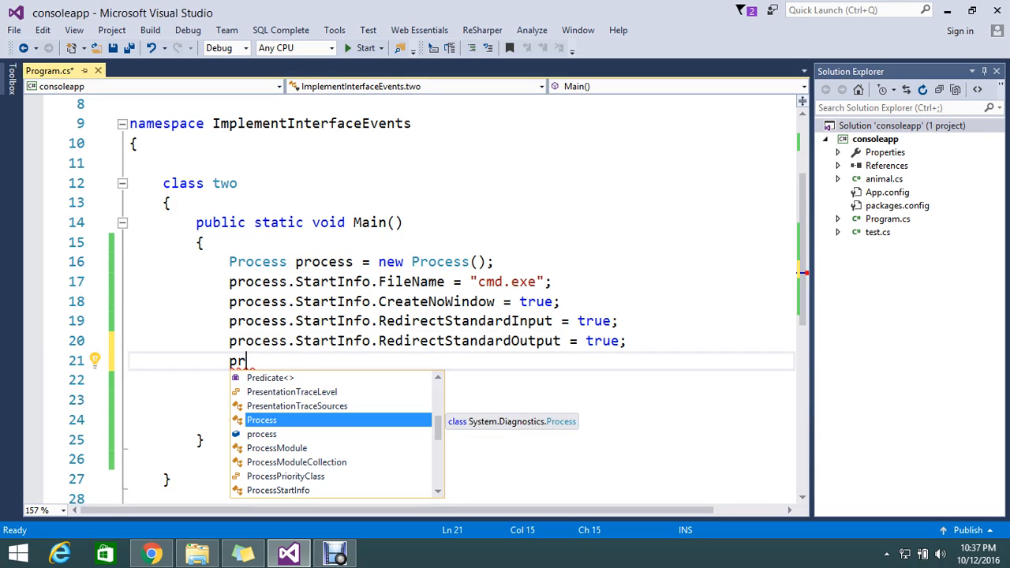
type("ocess.")
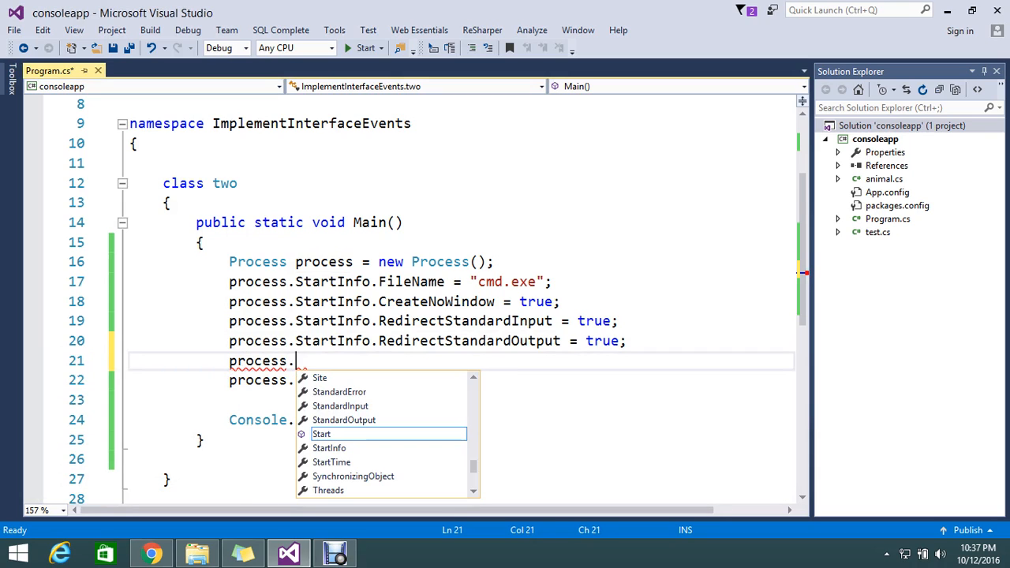
type("u")
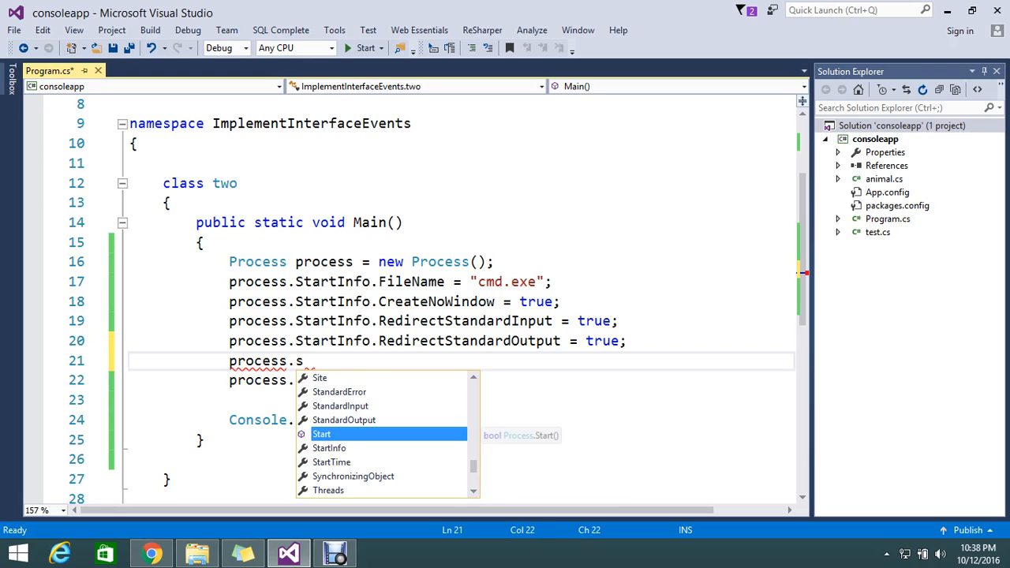
type("h")
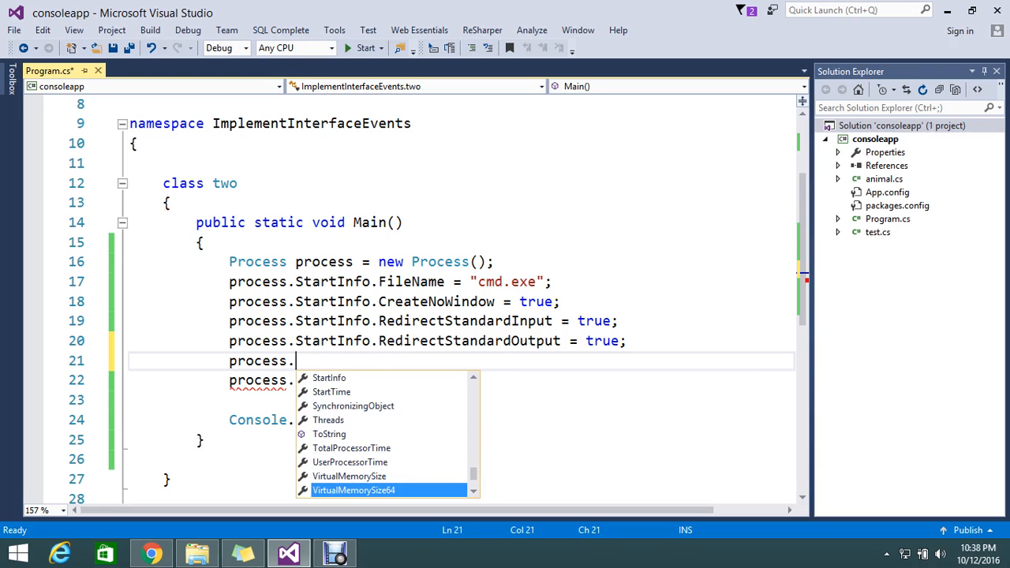
scroll("down", 3)
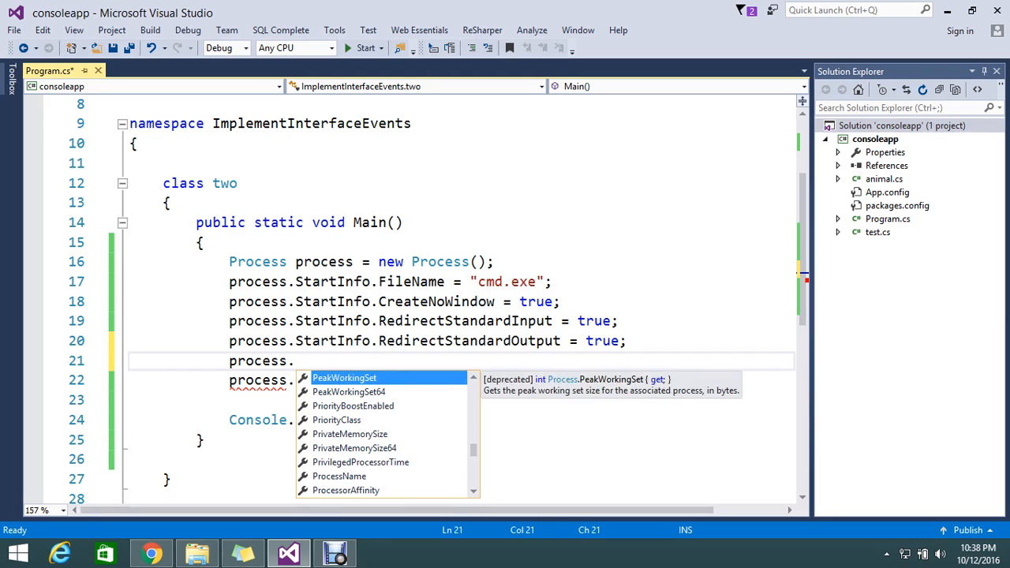
type("st")
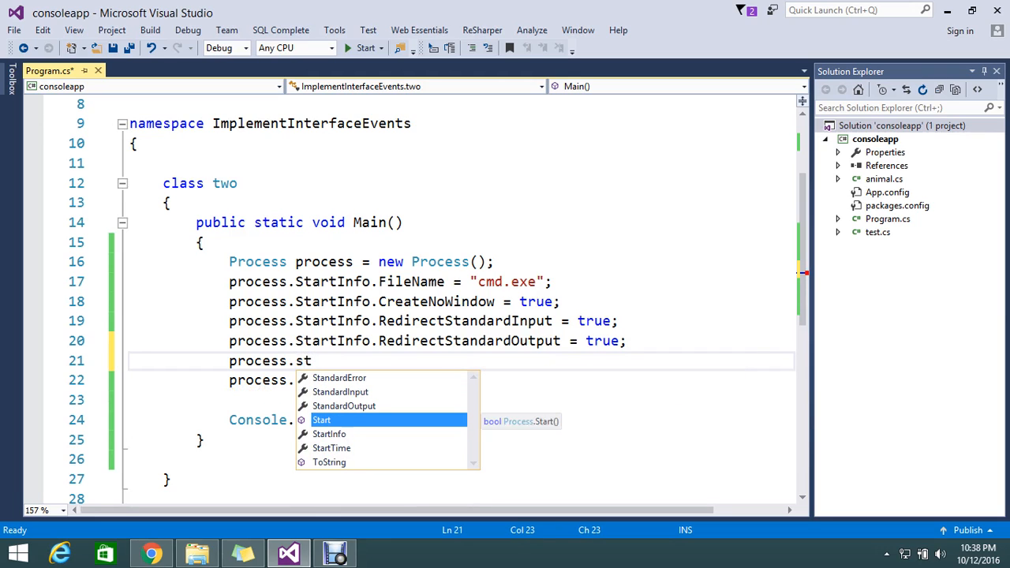
type("artInfo.")
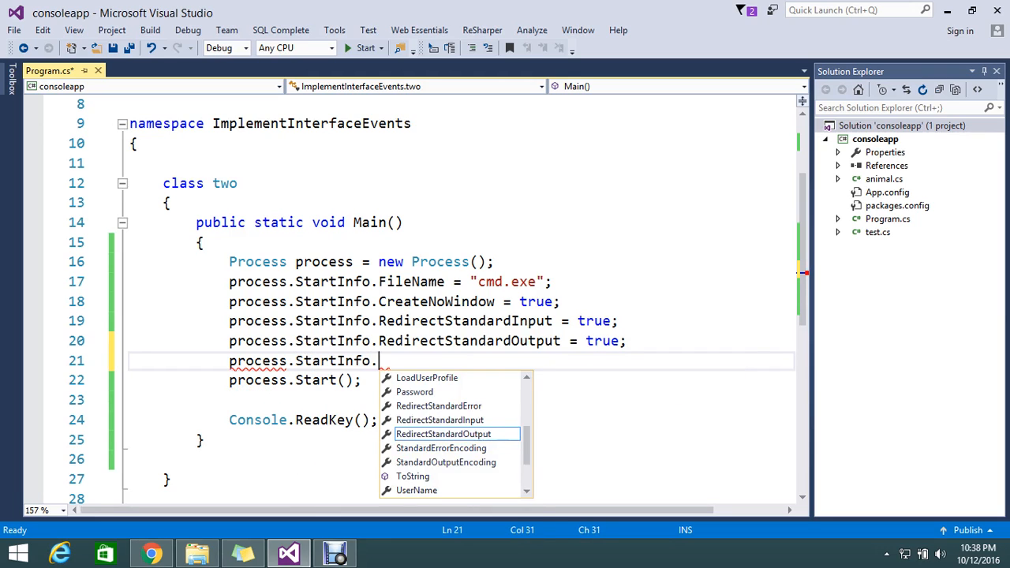
type("UseShellExecute")
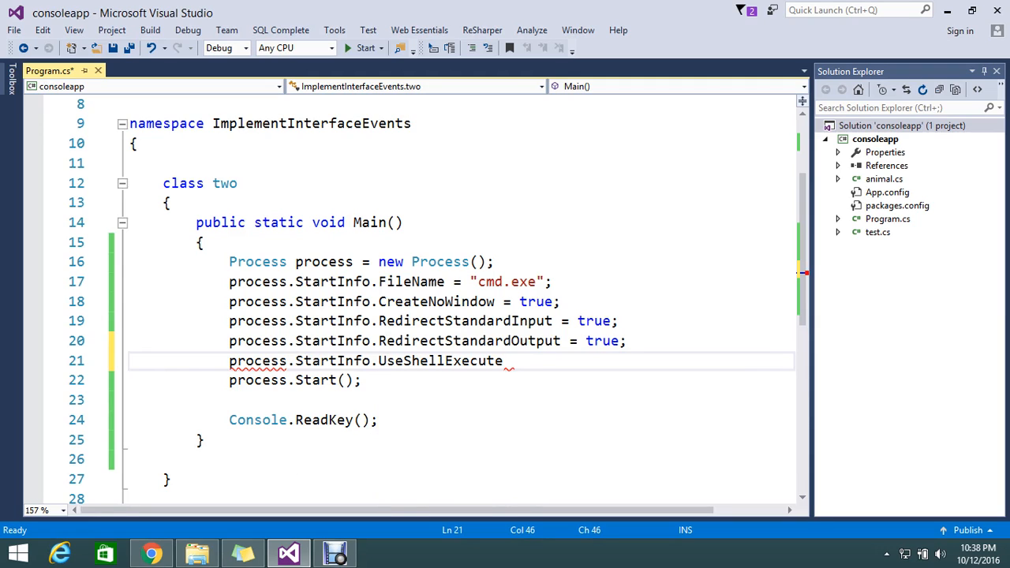
type("=false;")
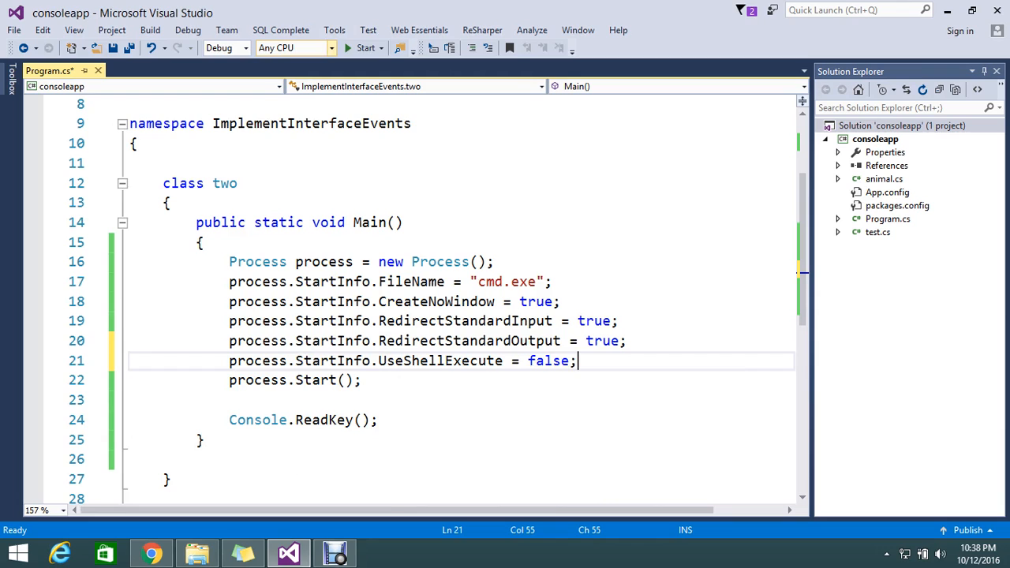
Rerun the program, which now starts without the exception, and return to the code
left_click(367, 47)
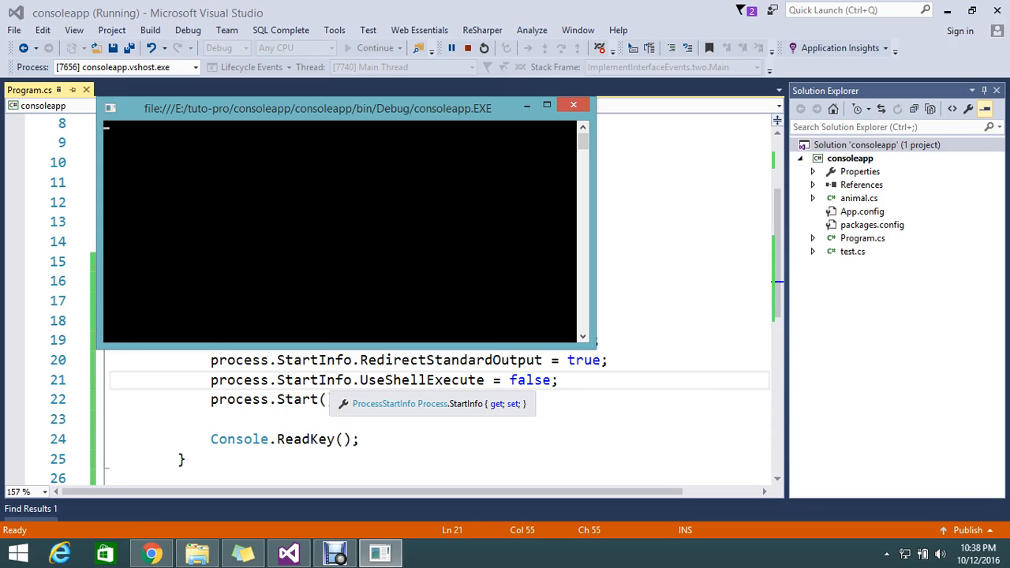
left_click(575, 104)
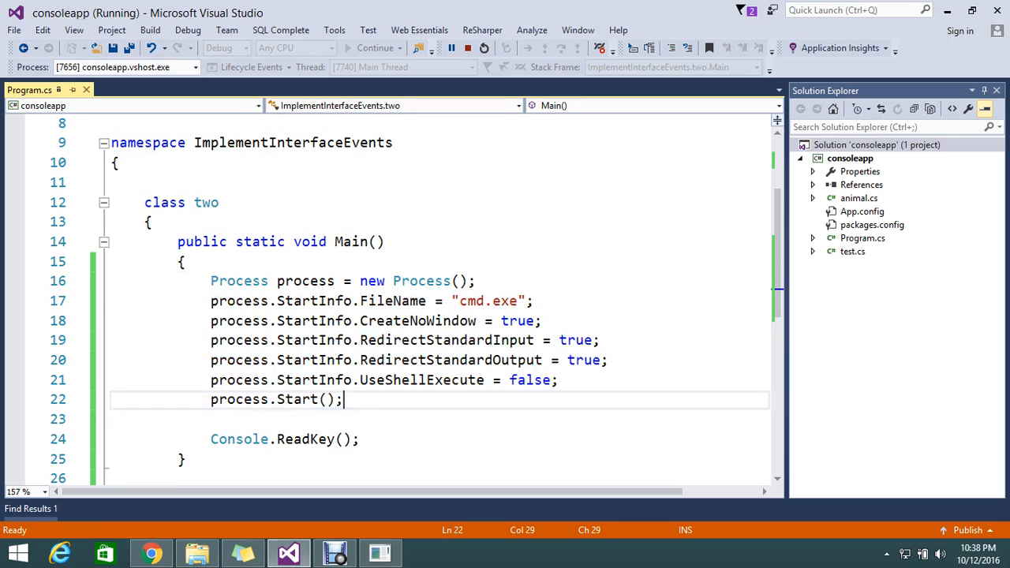
scroll("down", 3)
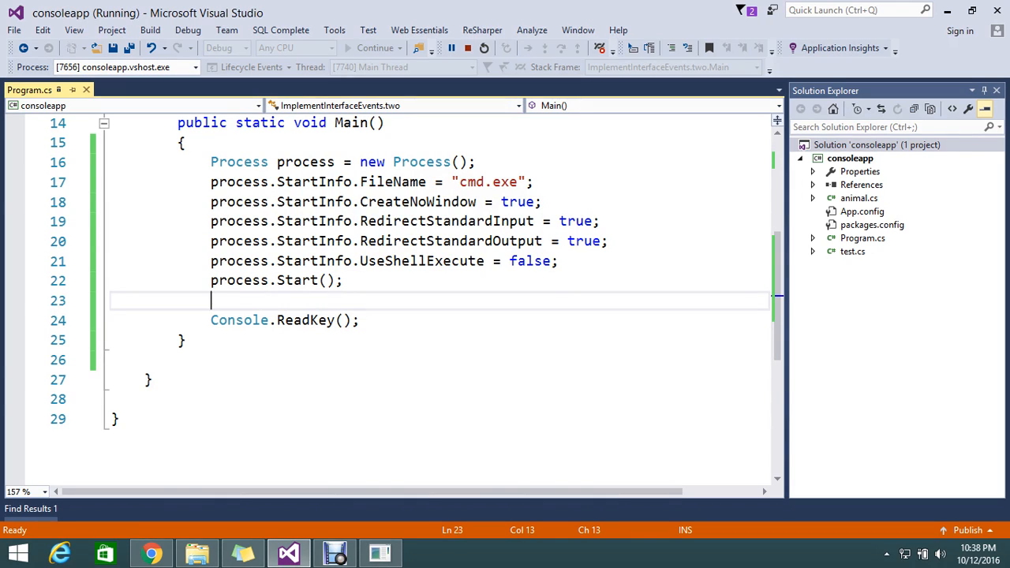
mouse_move(467, 48)
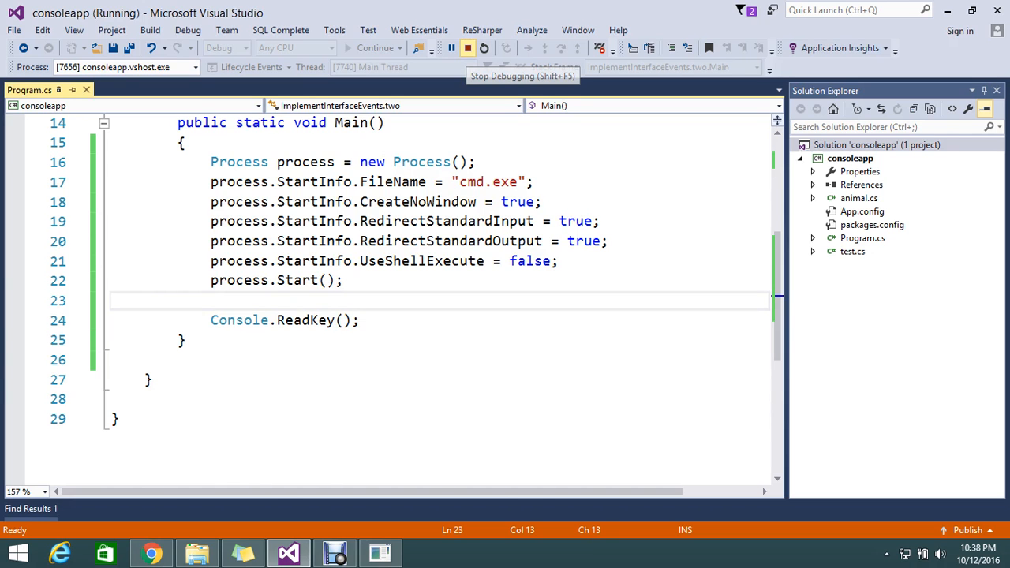
Stop the run and add process.StandardInput.Write("ipconfig");
left_click(467, 47)
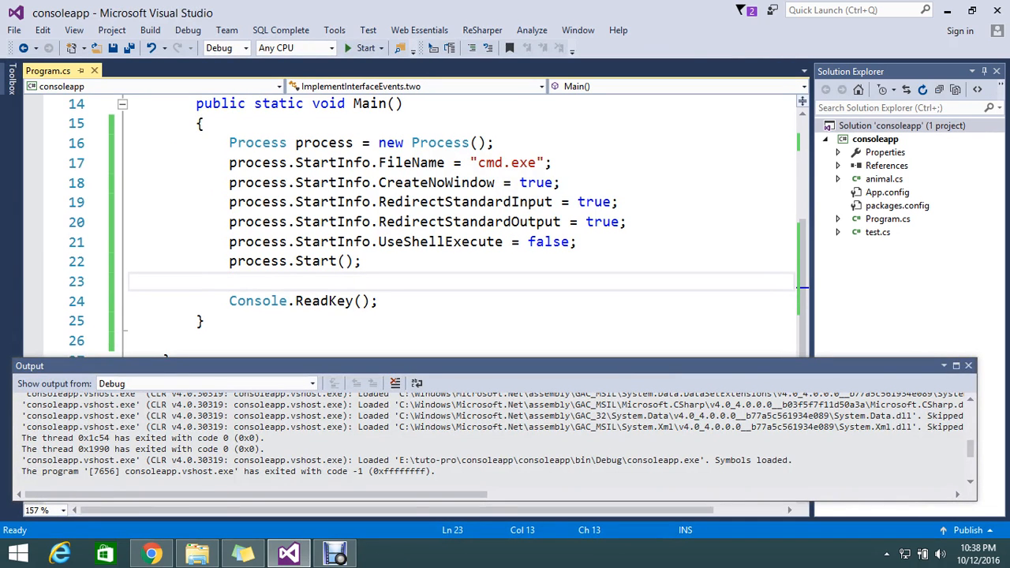
type("process")
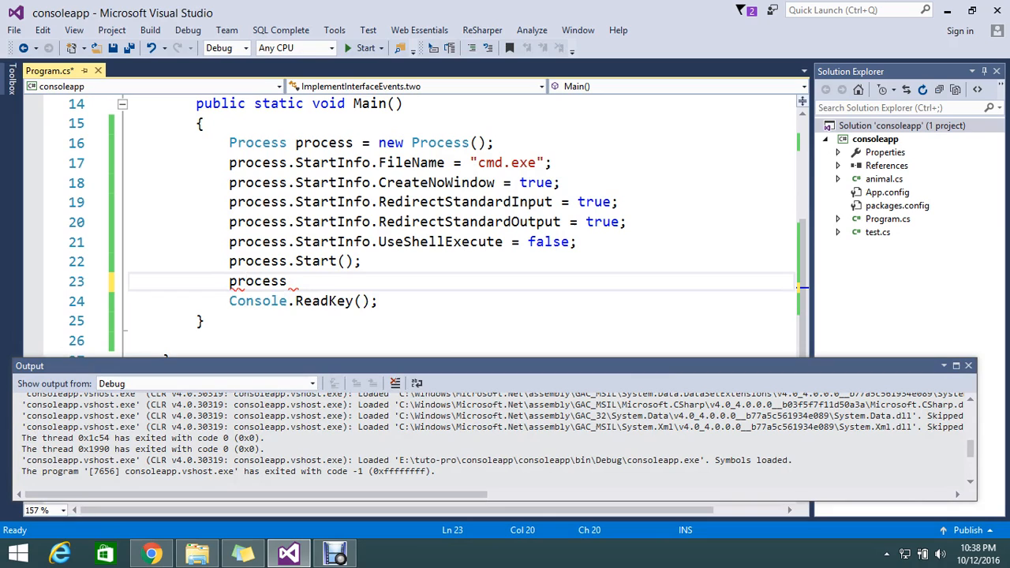
type(".")
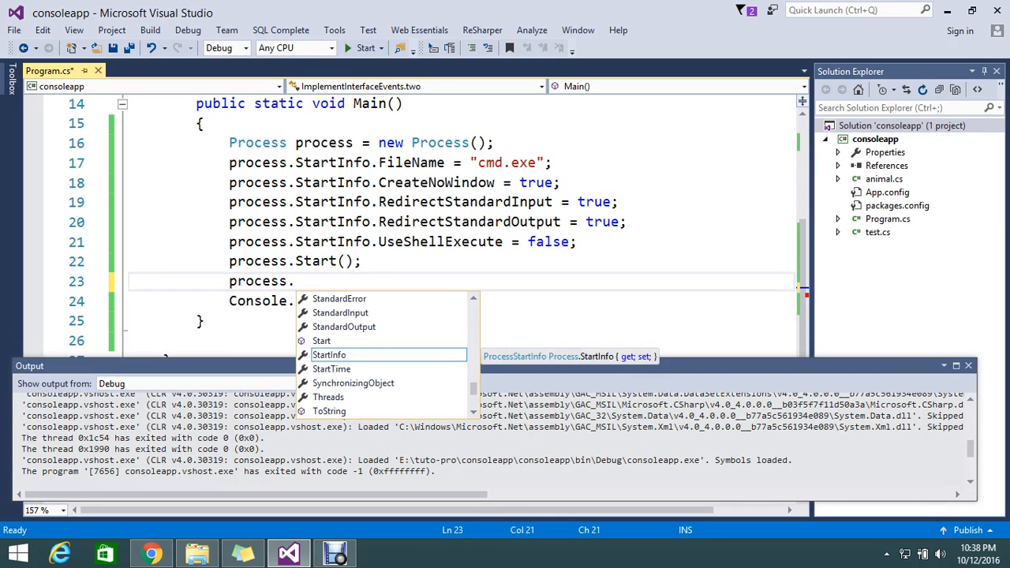
type("s")
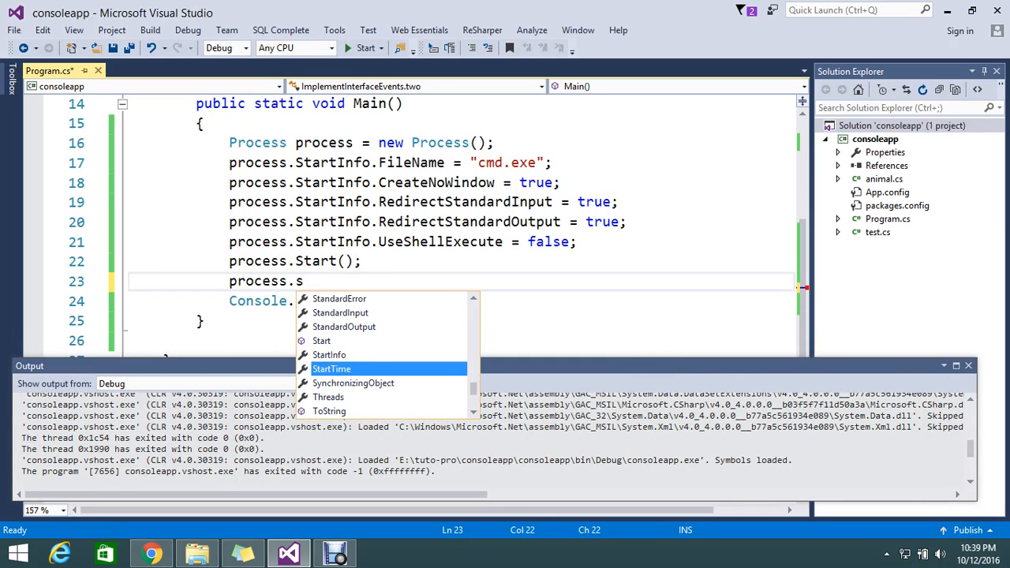
type("tandardInput")
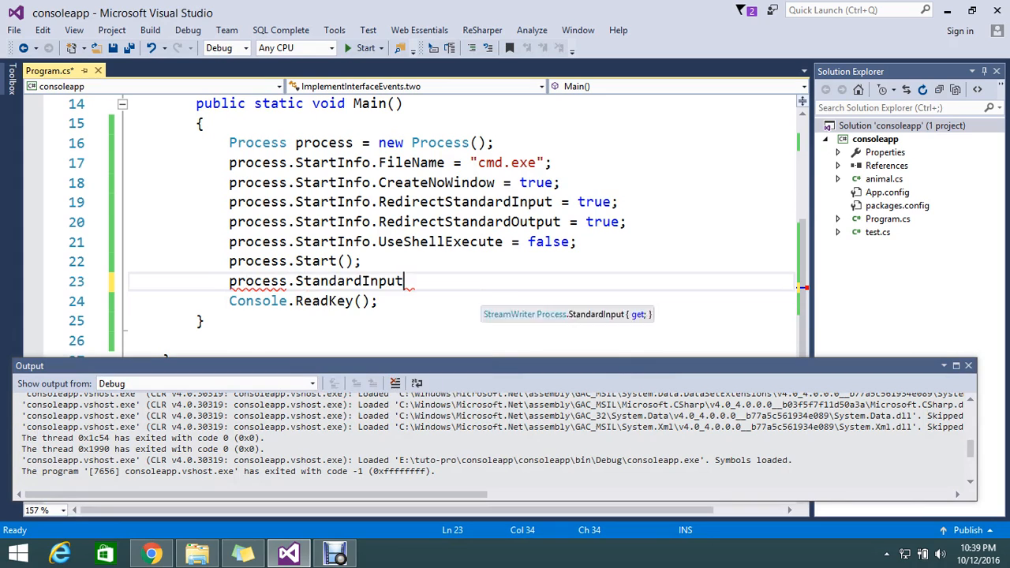
type(".")
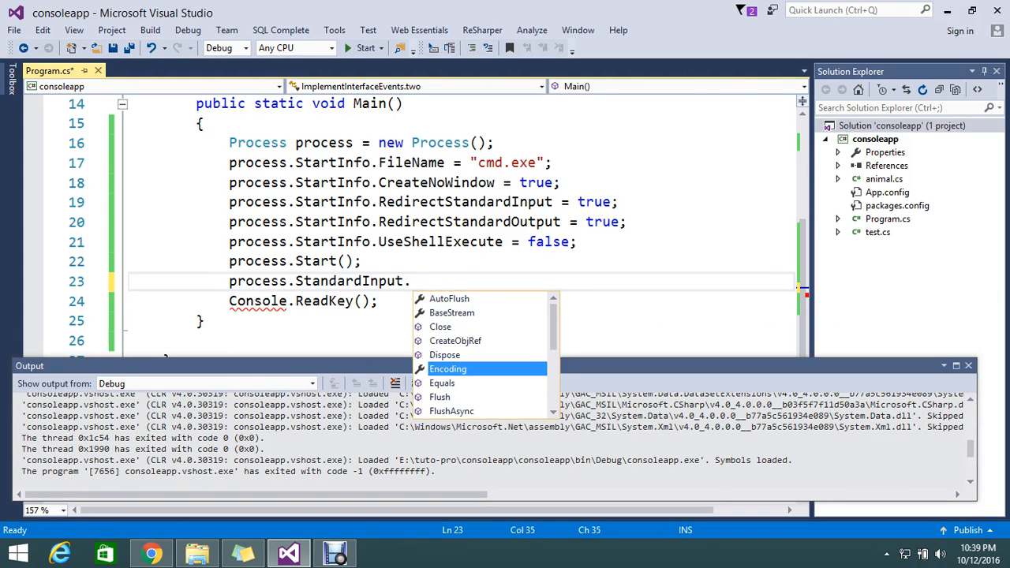
type("Write")
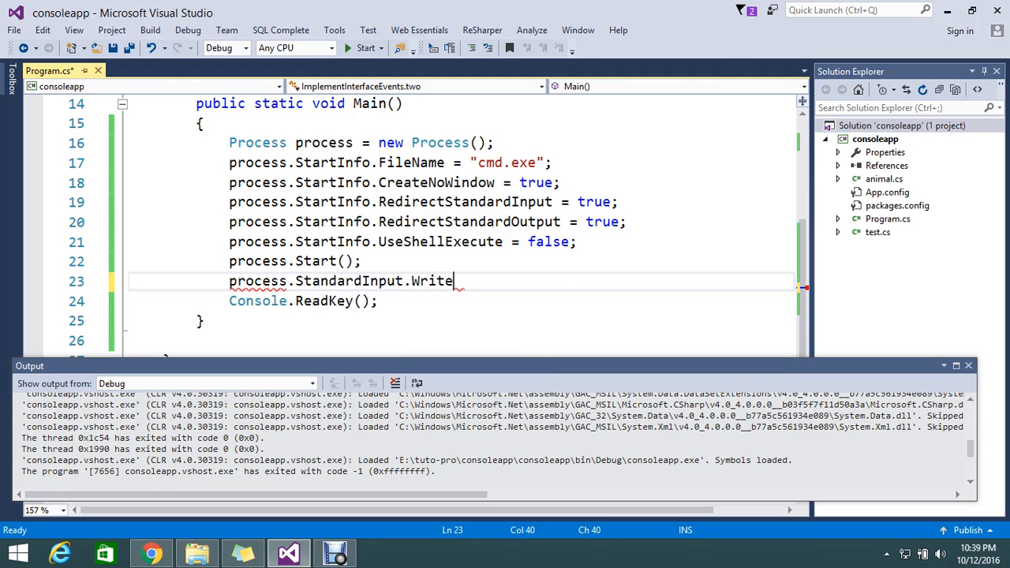
type("()")
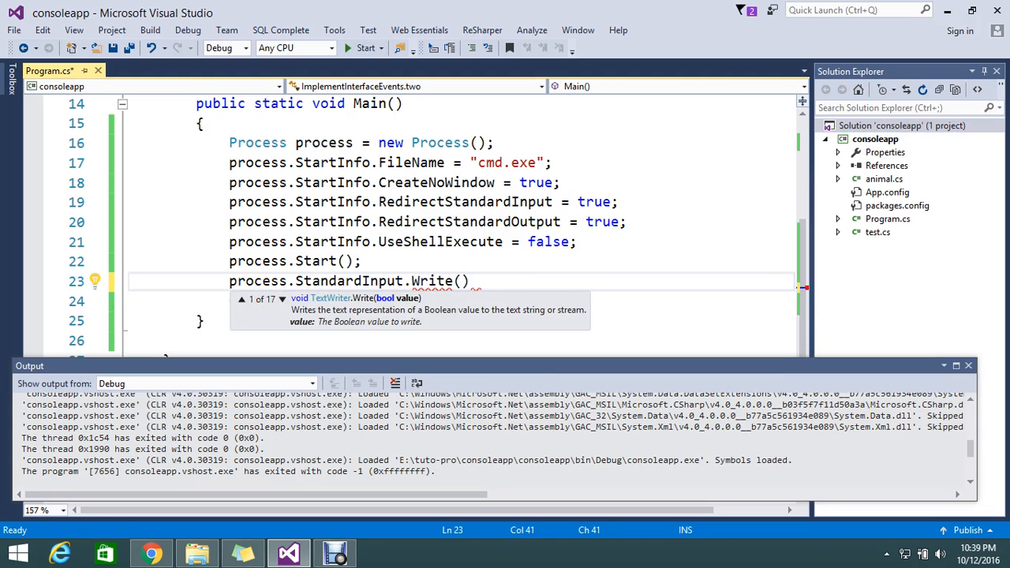
type("ip\"")
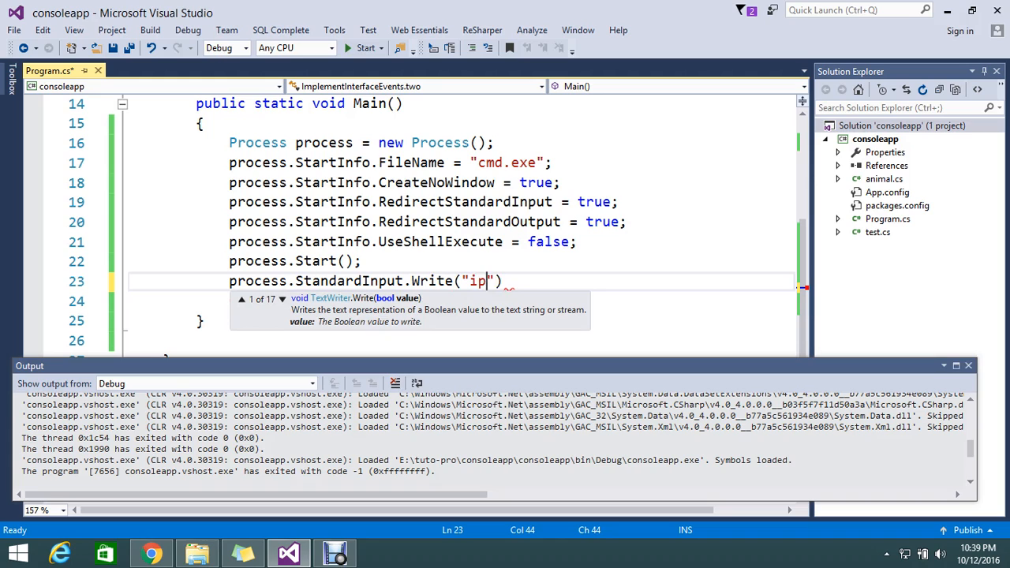
type("config")
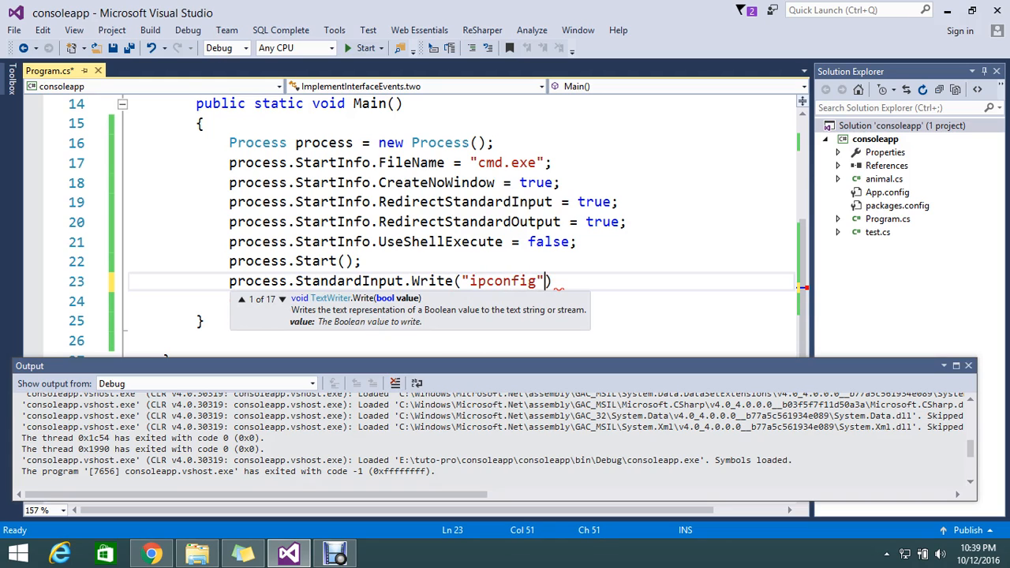
type(");")
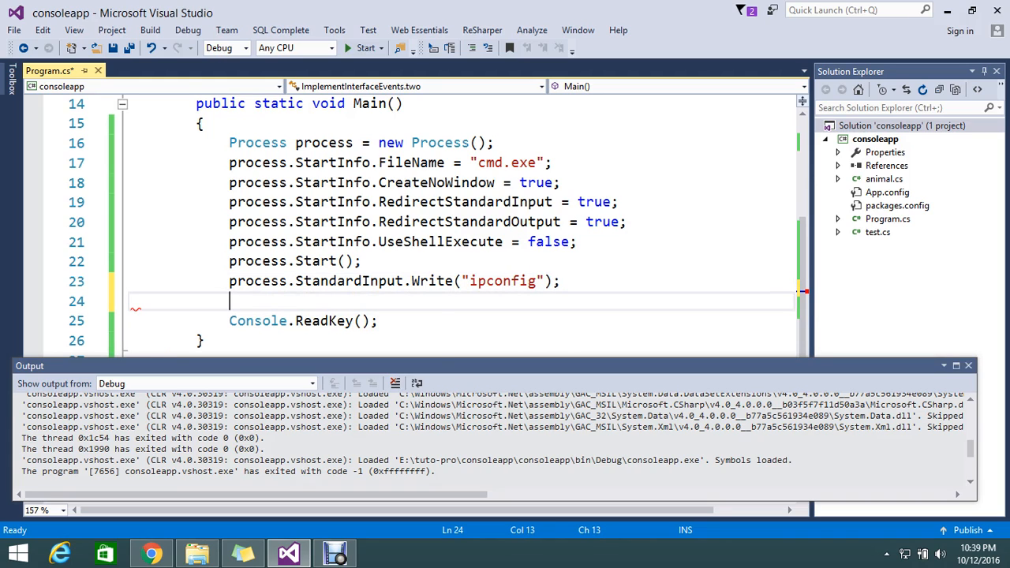
Add process.StandardInput.Flush(); and begin the next statement
type("process")
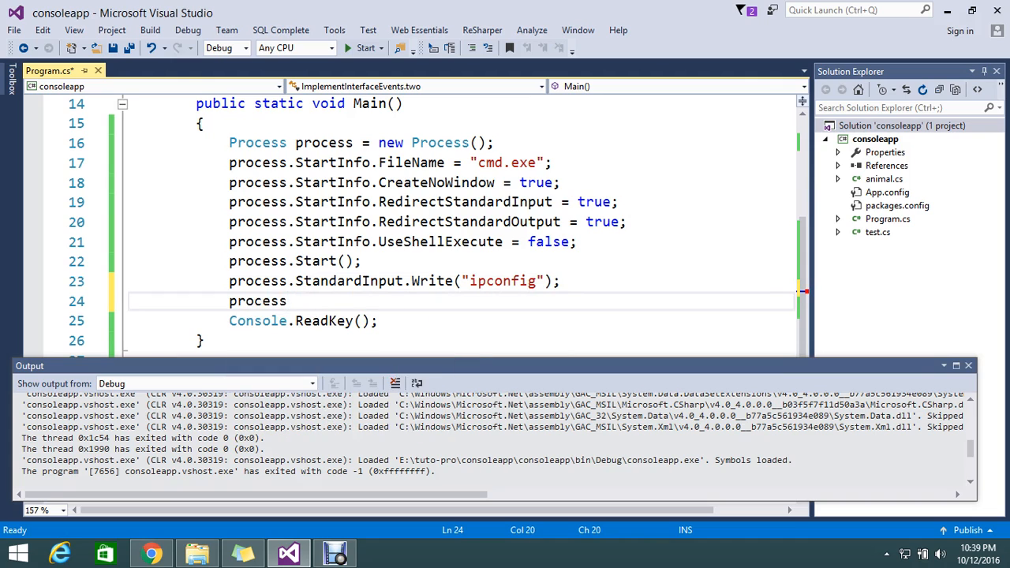
type(".s")
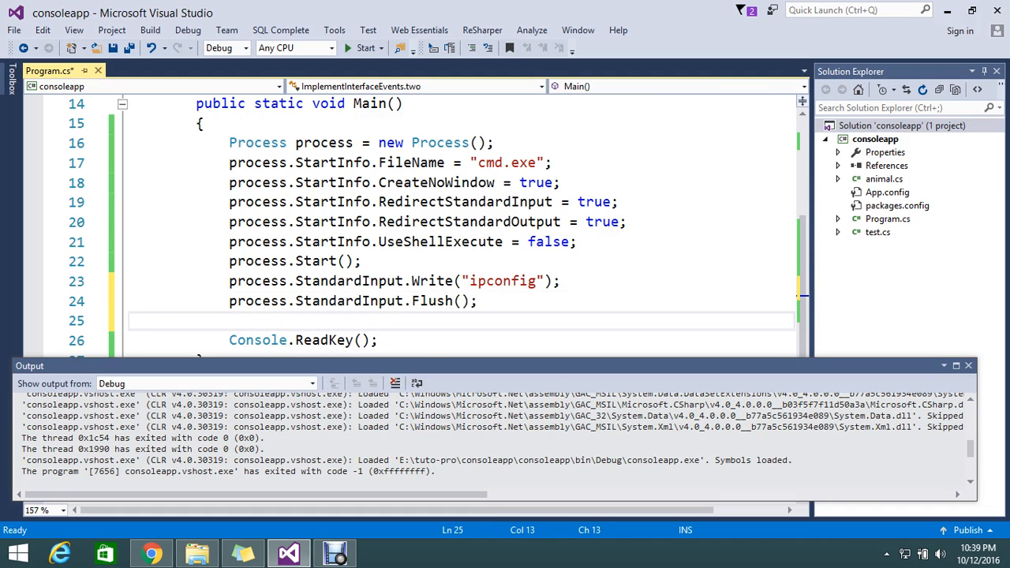
type("p")
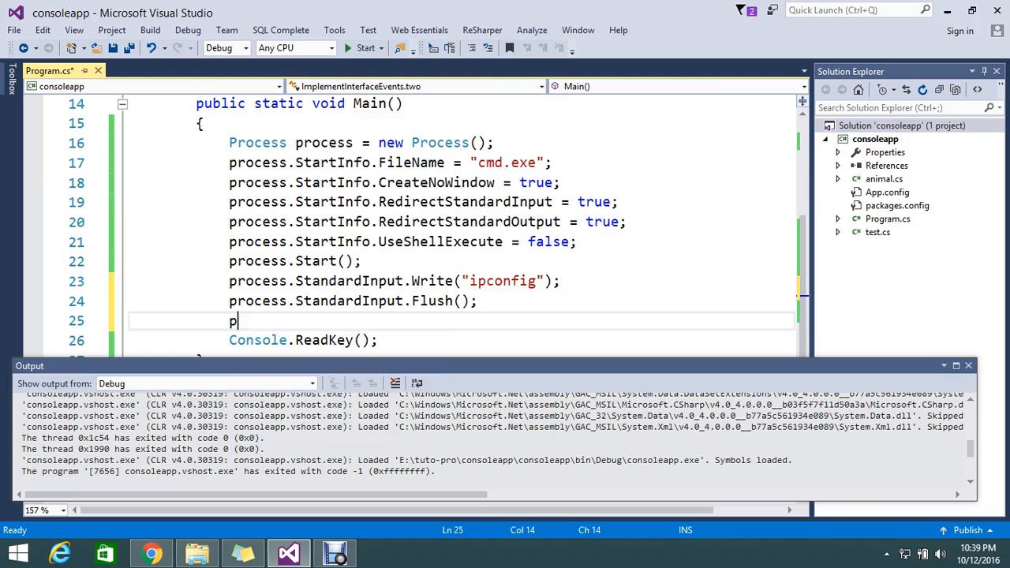
Add process.StandardInput.Close(); below the Flush call
type("r")
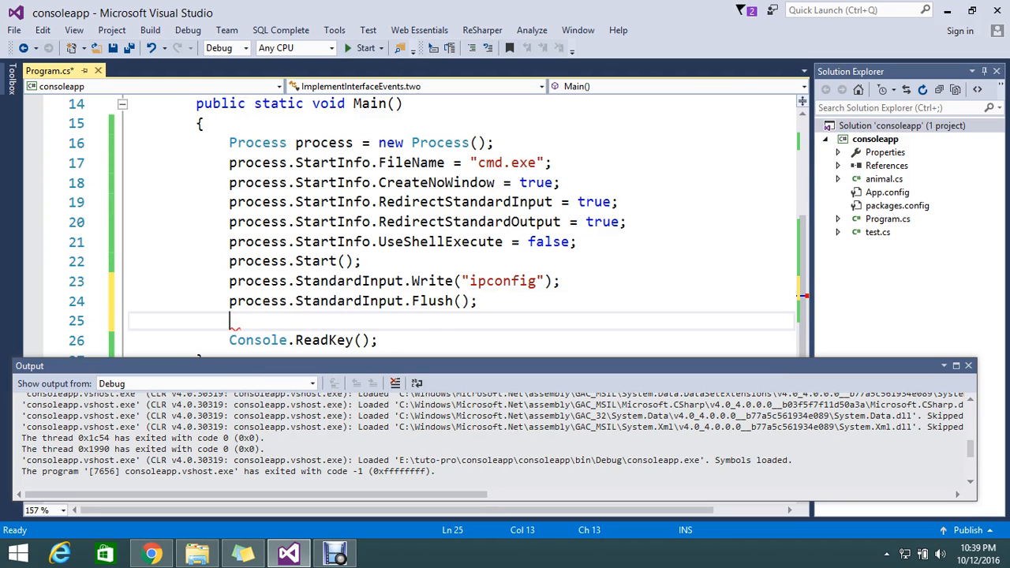
type("process")
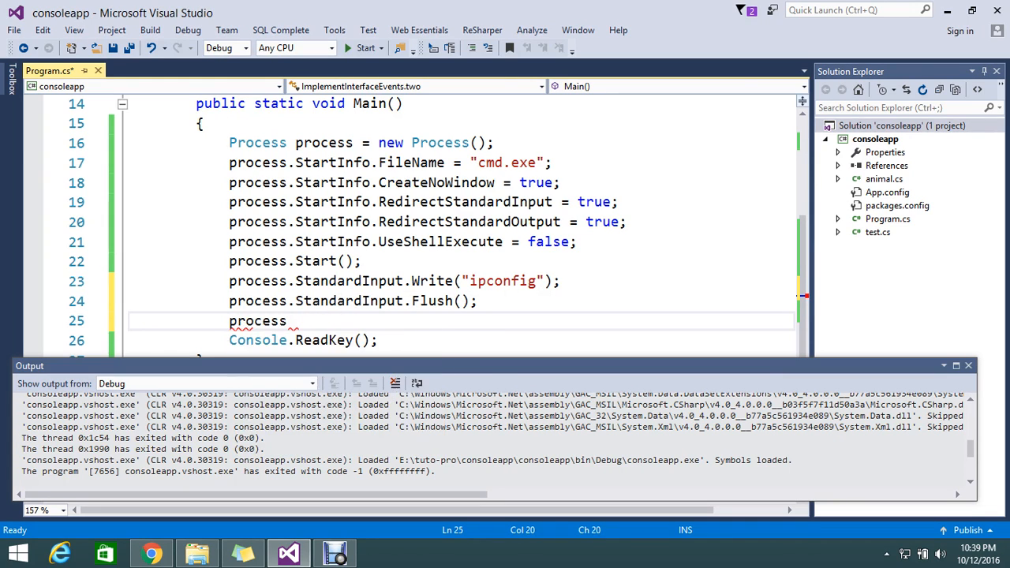
type(".st")
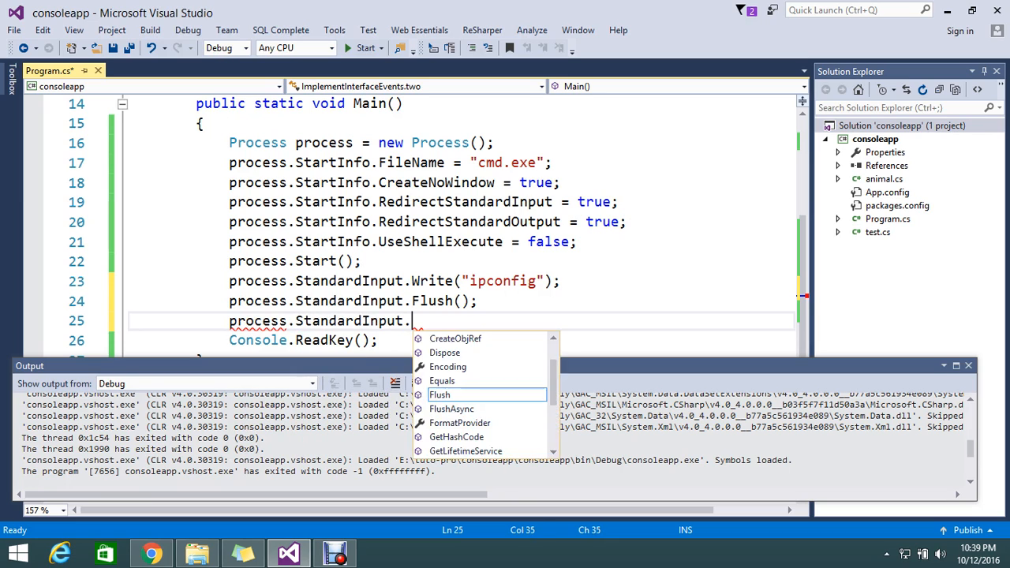
type("Close")
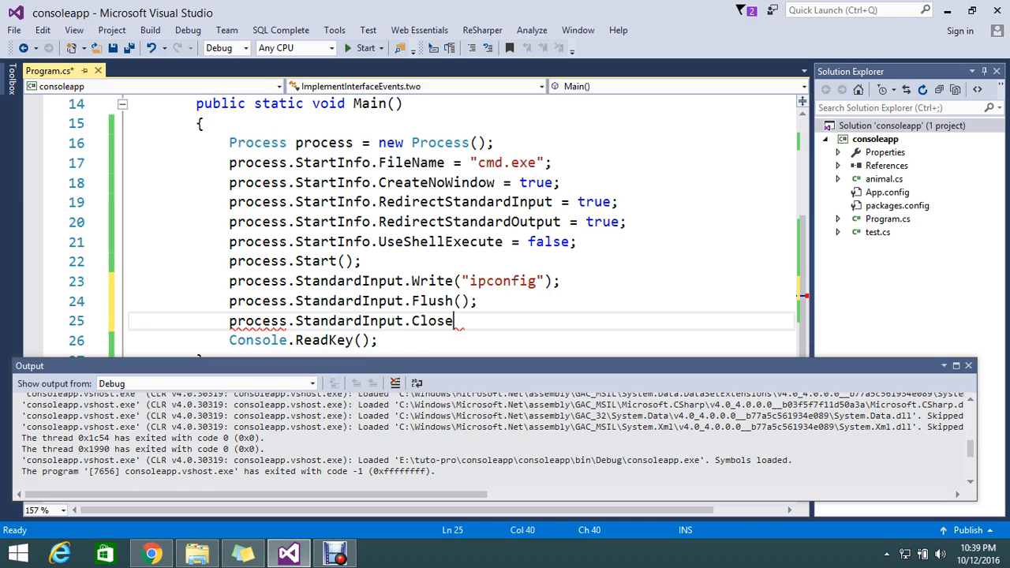
type("();")
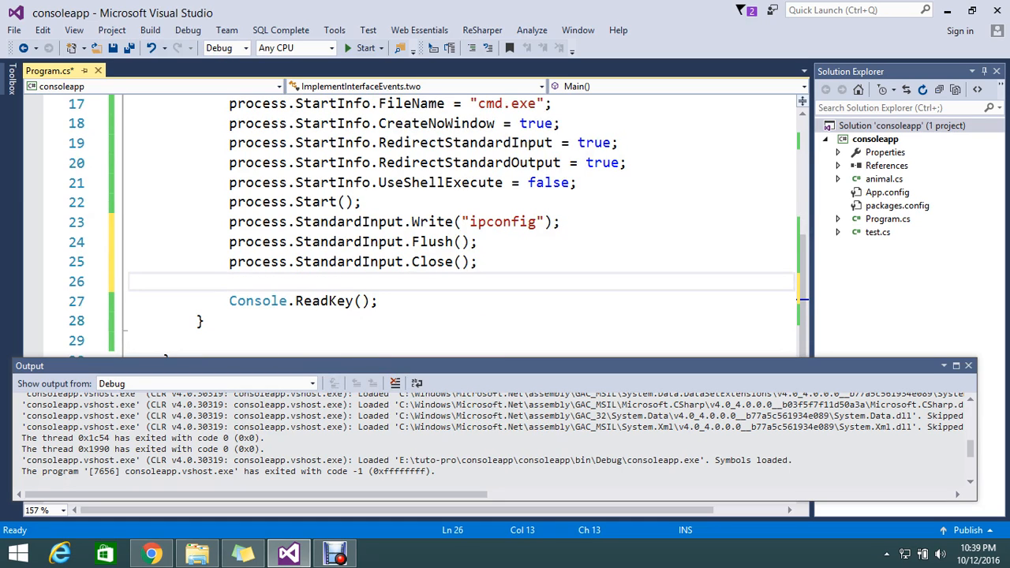
Add process.WaitForExit(); on the following line
left_click(969, 366)
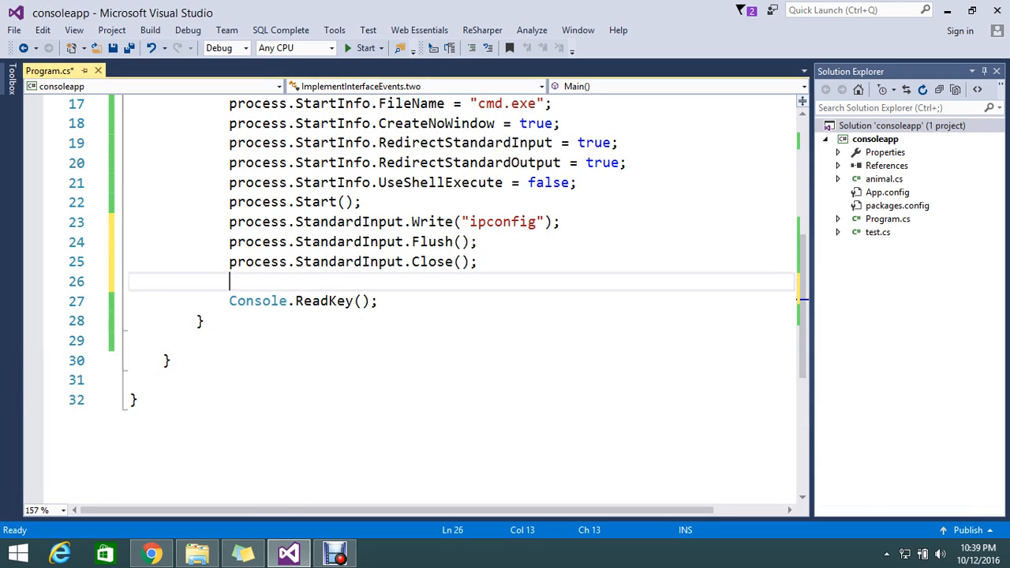
type("p")
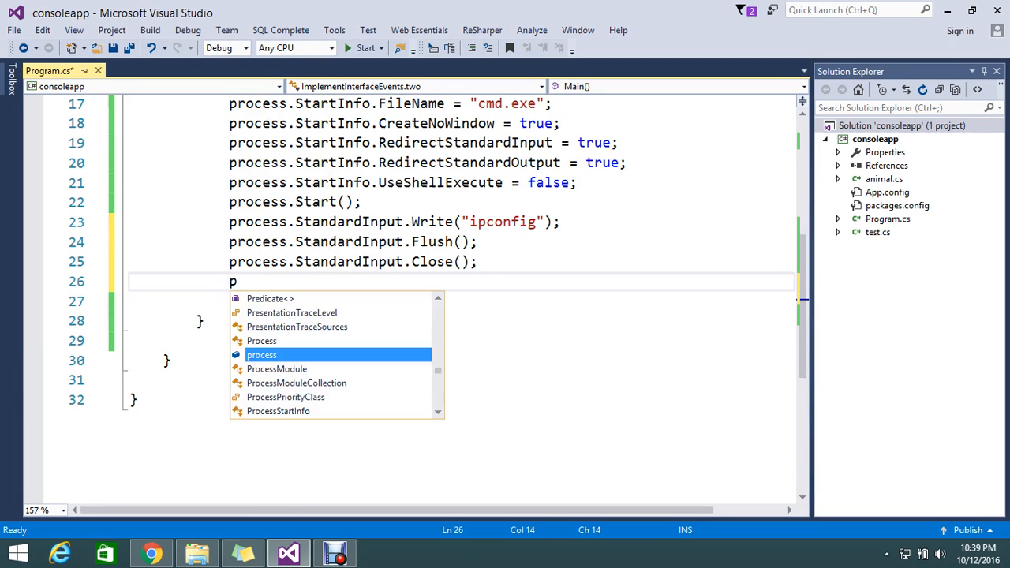
type("rocess")
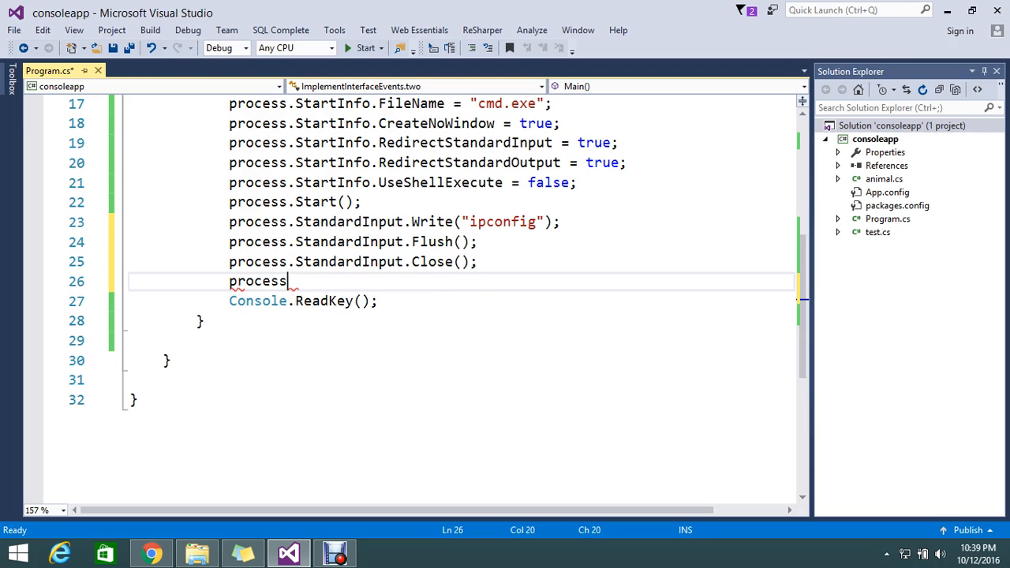
type(".wa")
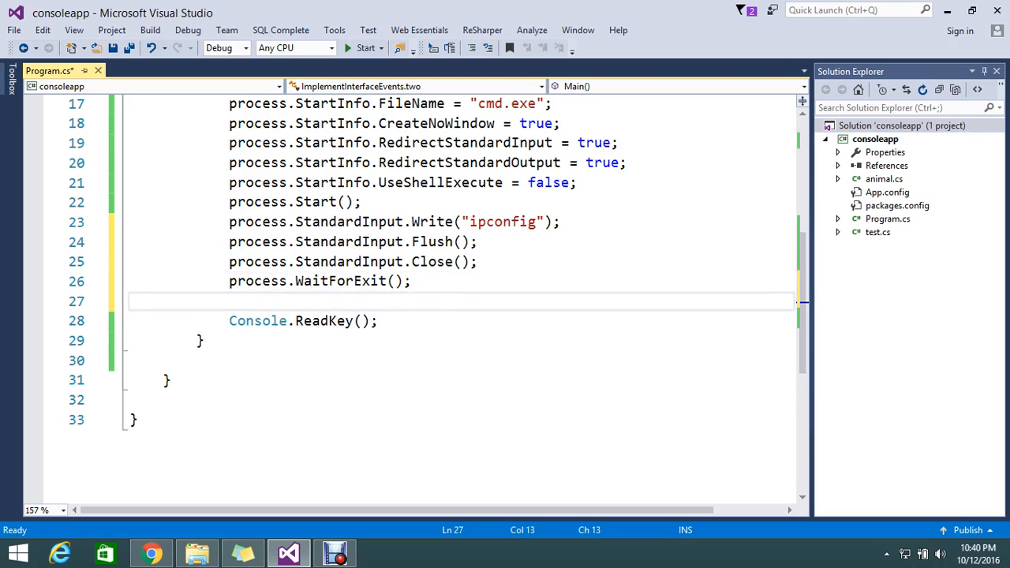
Add Console.WriteLine(process.StandardOutput.ReadToEnd()); to print the captured output
type("con")
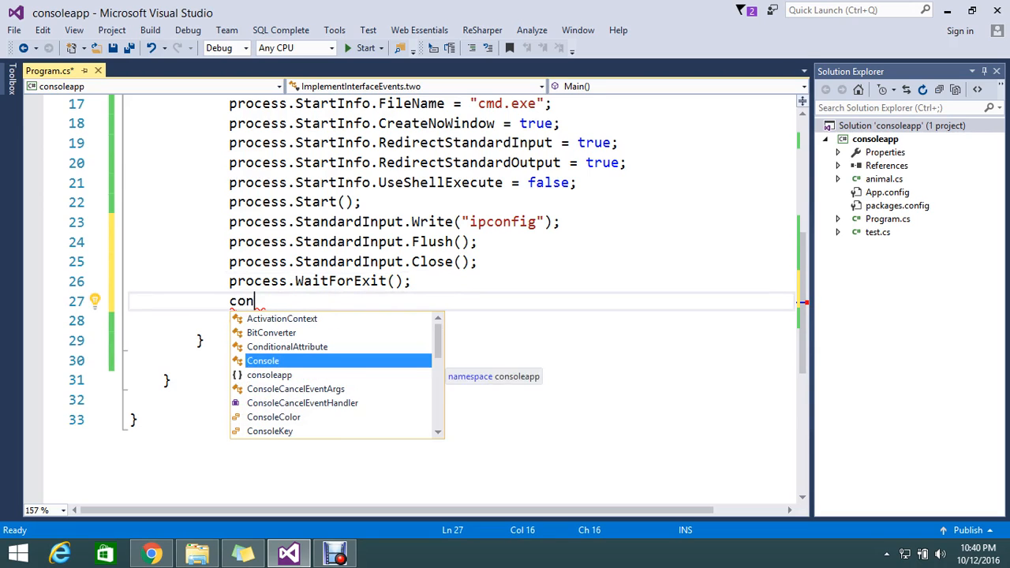
type("sole.wr")
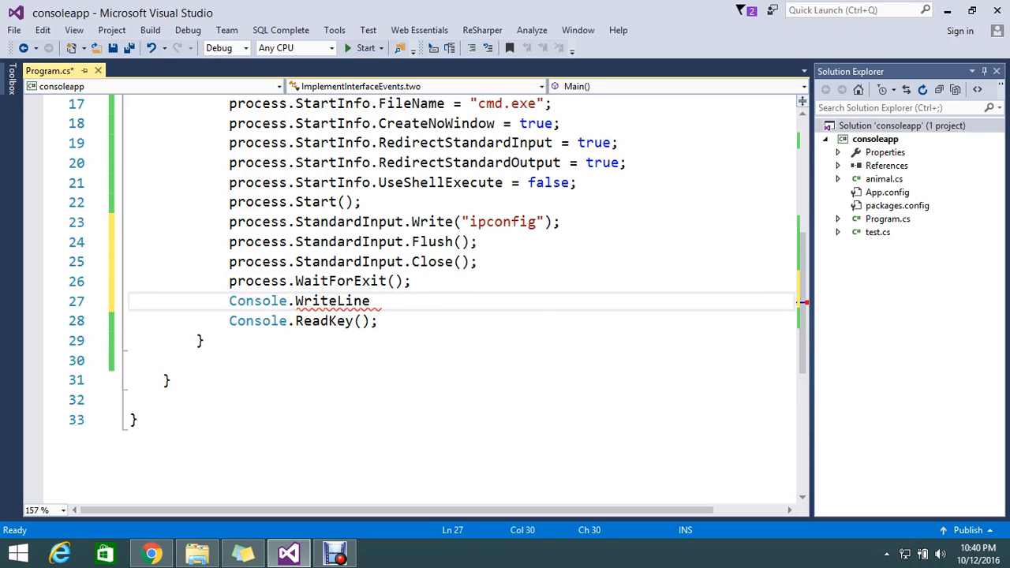
type("(process)")
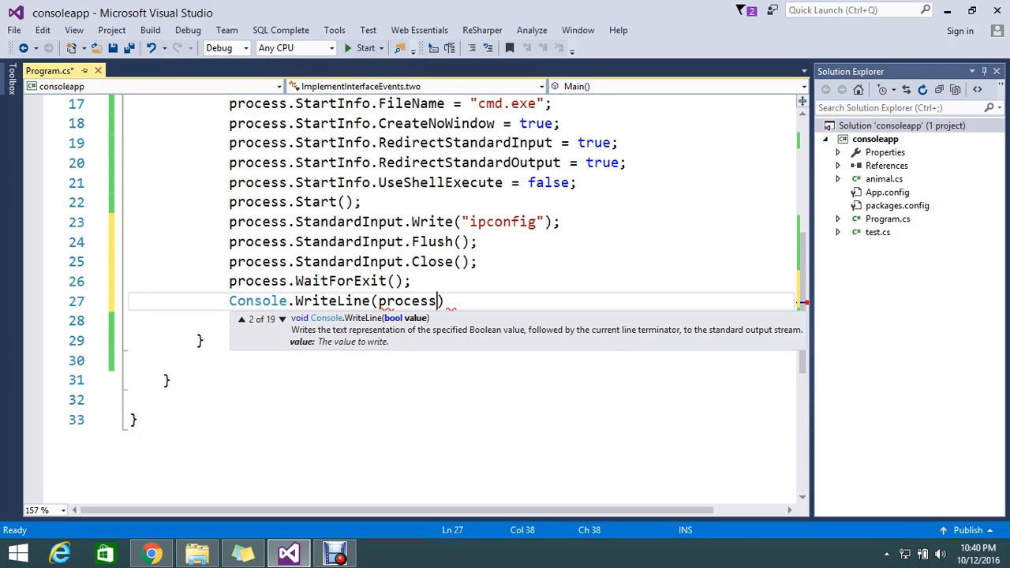
type("st")
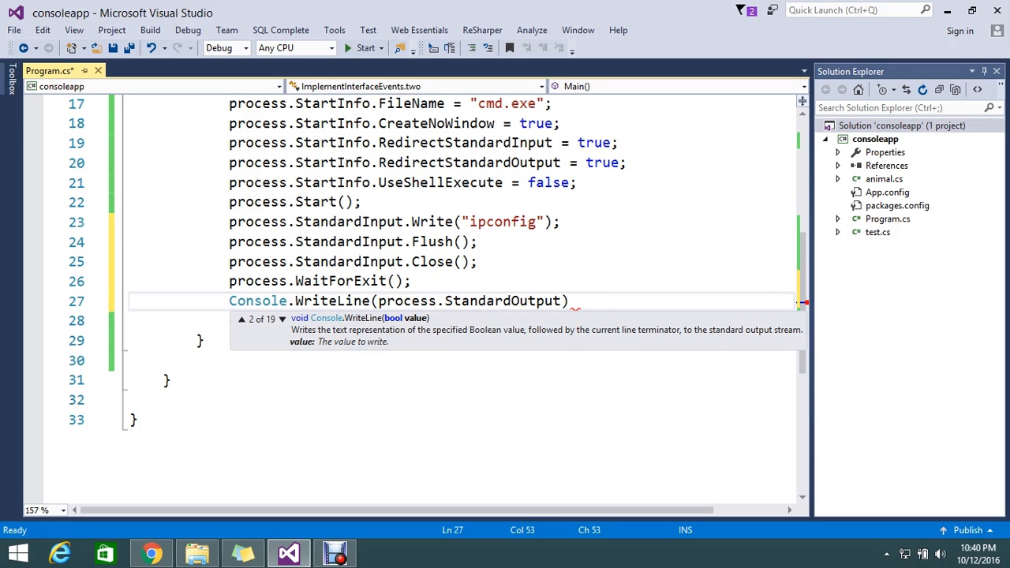
type(".re")
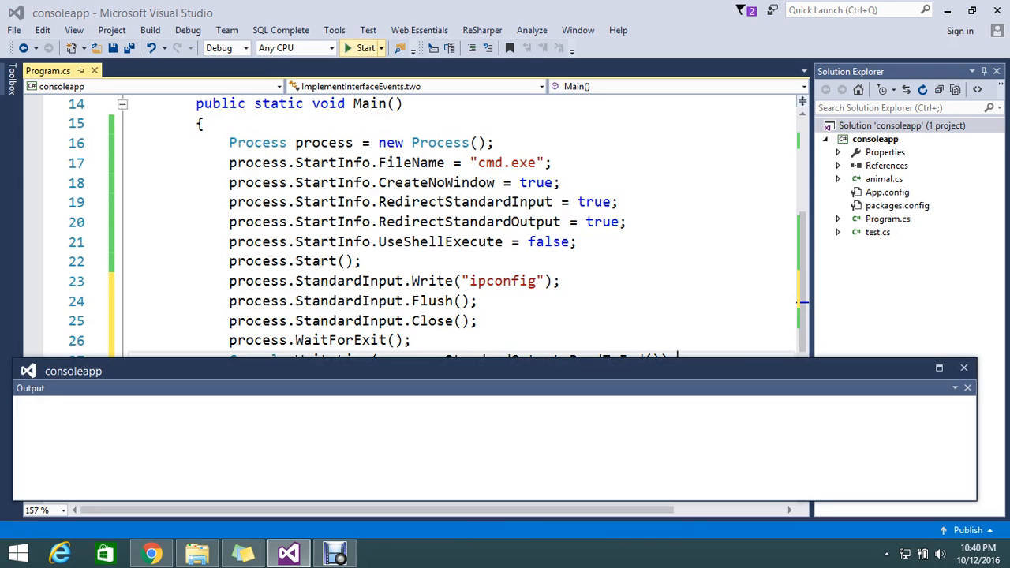
Run the program, then close its console once it stalls at the More? prompt
left_click(363, 48)
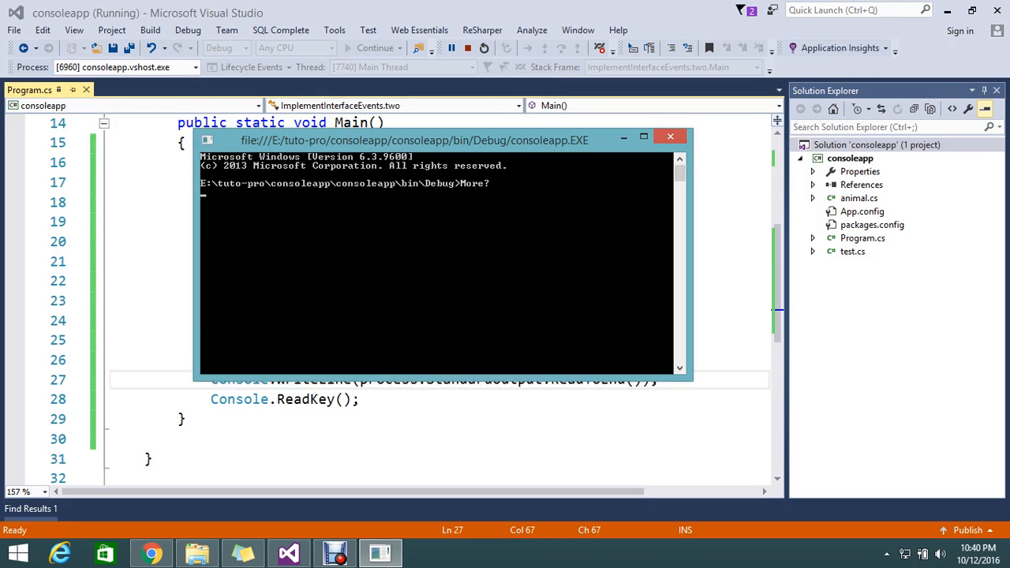
left_click(670, 136)
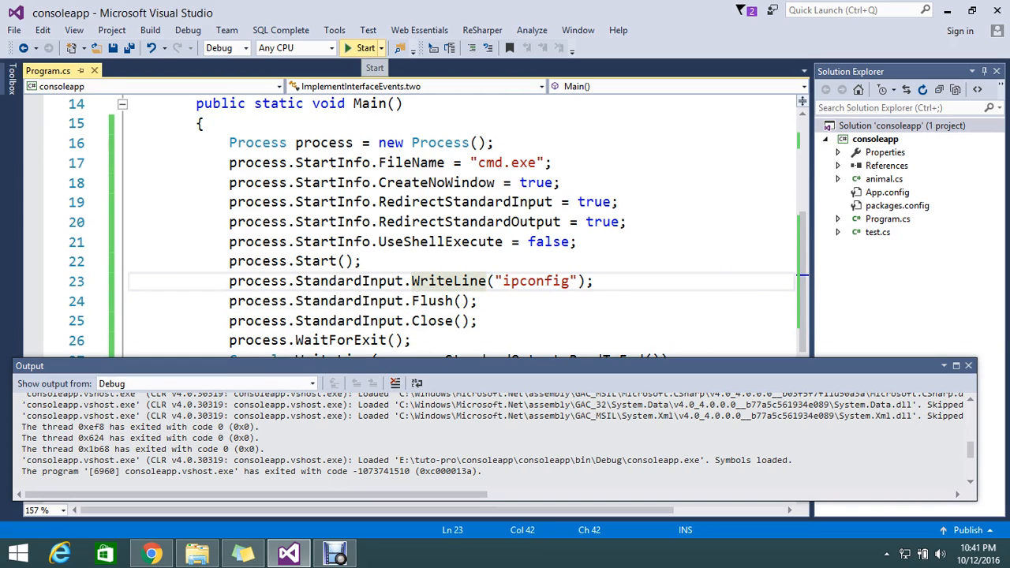
Run the rebuilt program with the WriteLine change and let it exit
left_click(361, 47)
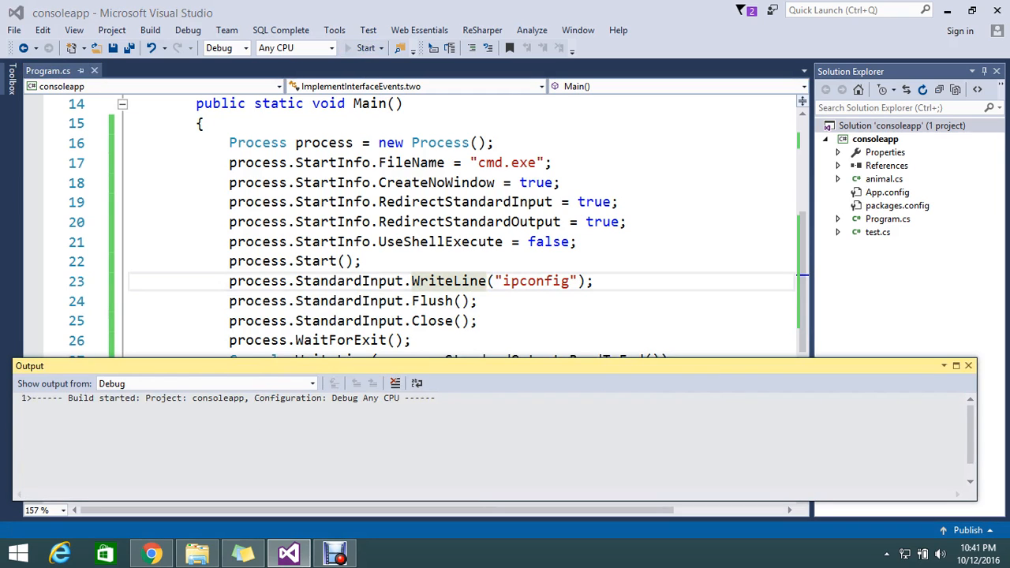
left_click(367, 47)
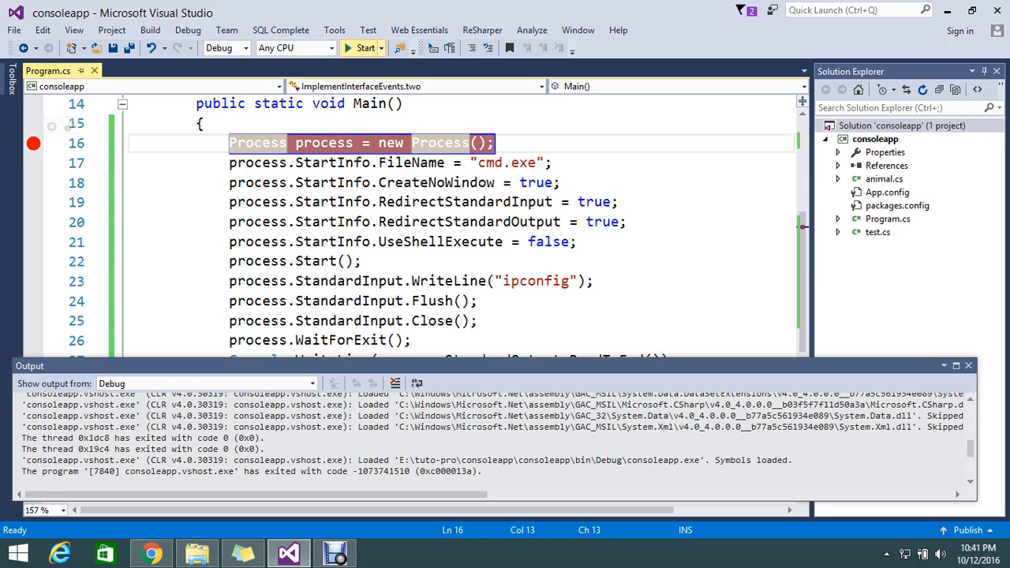
Start debugging and step over Start, WriteLine, Flush, Close and WaitForExit with F10
left_click(364, 48)
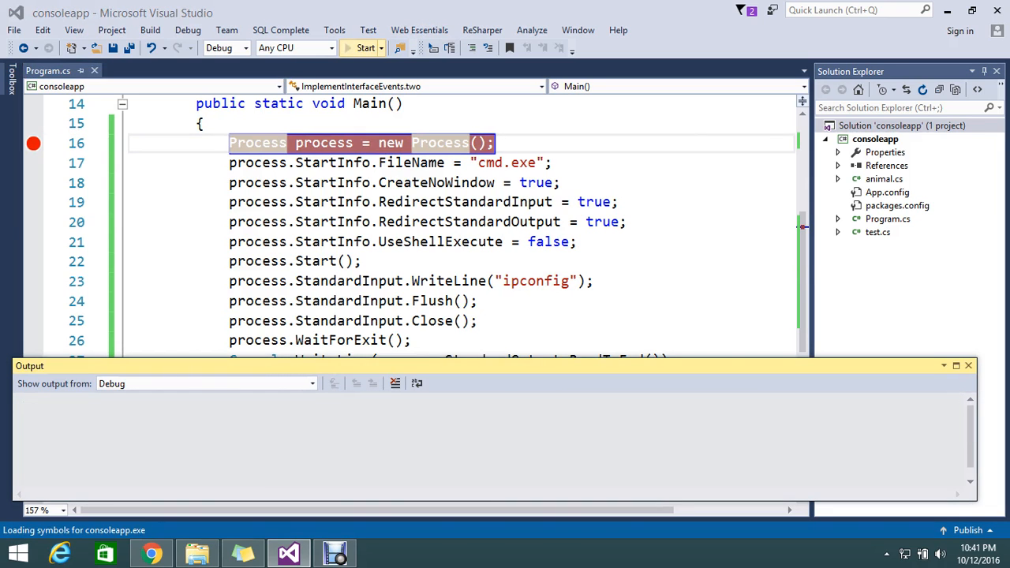
left_click(364, 48)
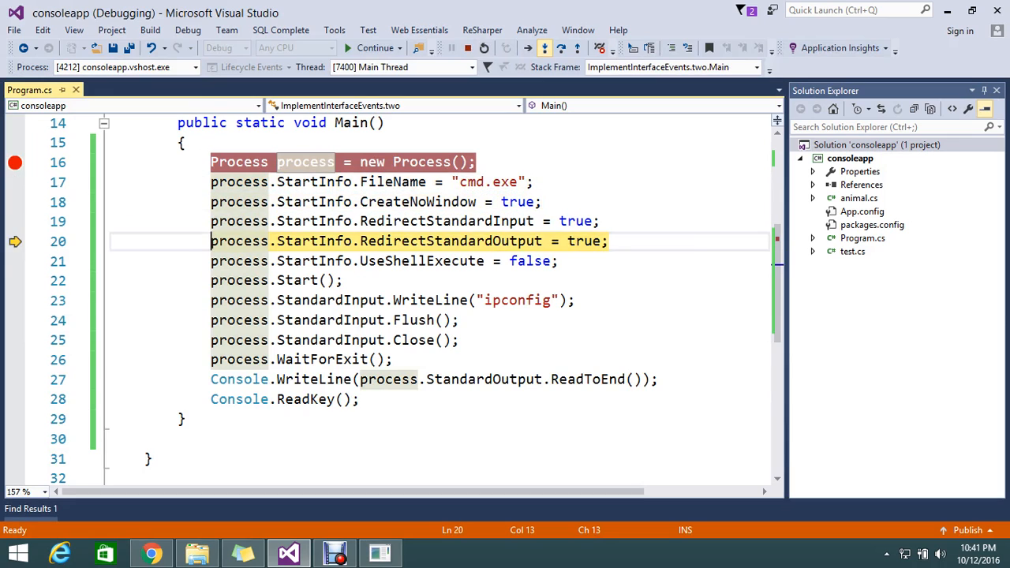
key("F10")
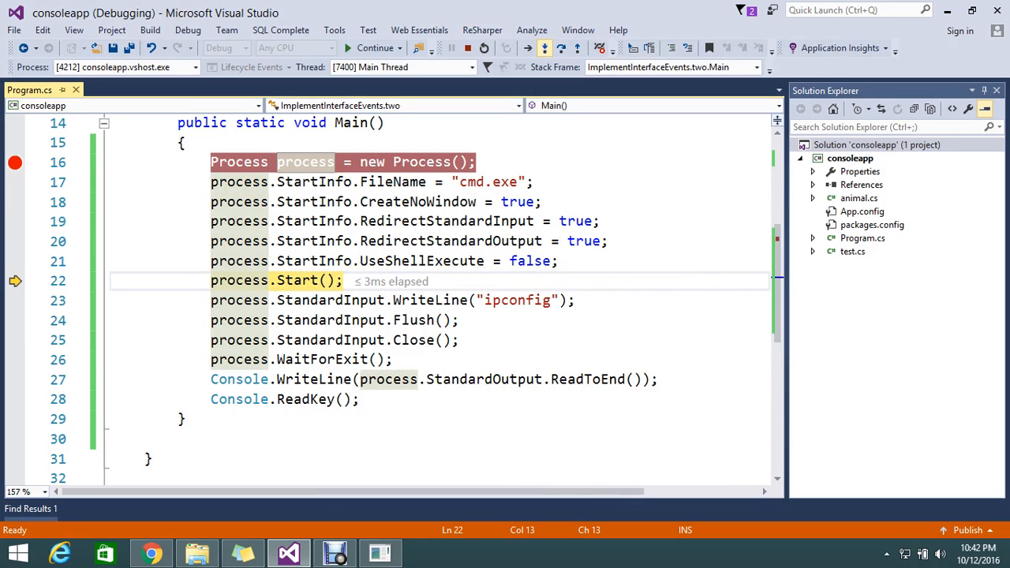
key("F10")
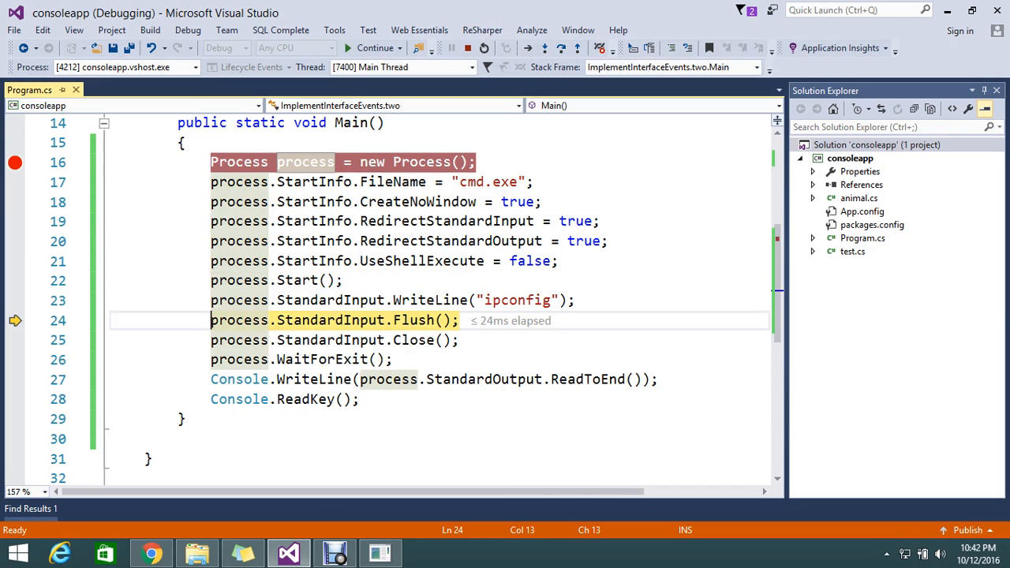
key("F10")
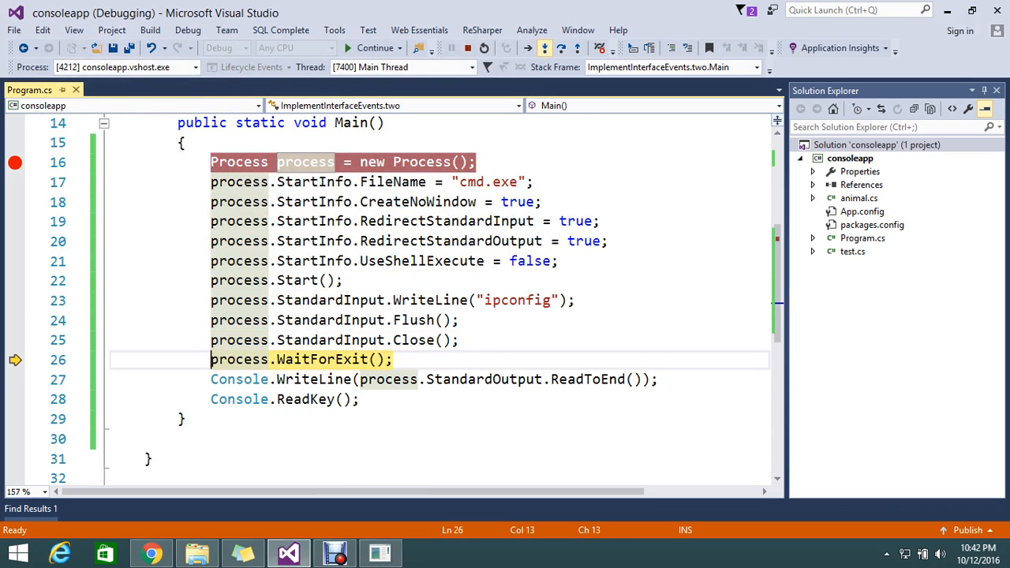
key("F10")
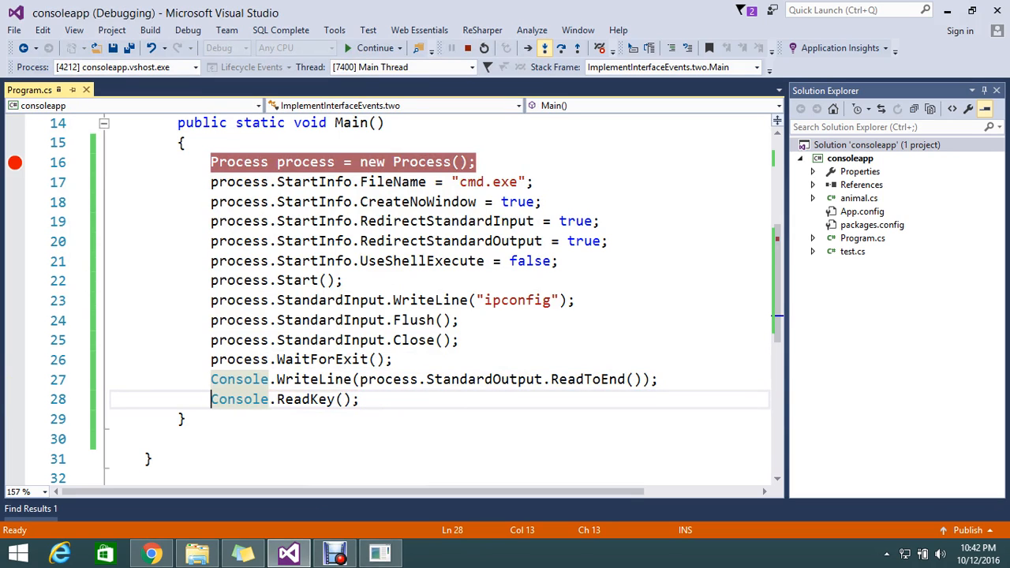
Bring up the console and scroll through the printed ipconfig adapter listing
left_click(375, 47)
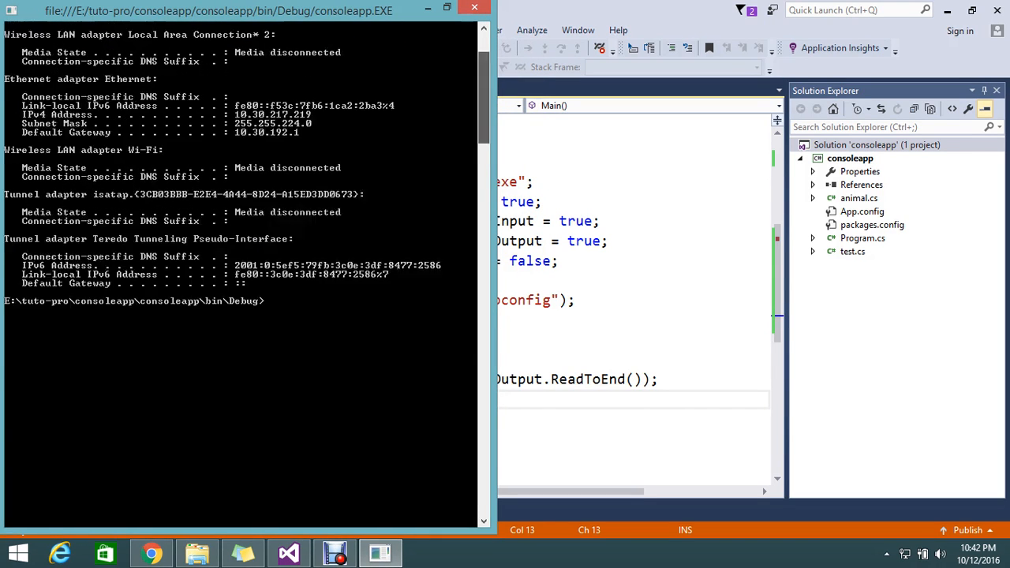
scroll("up", 3)
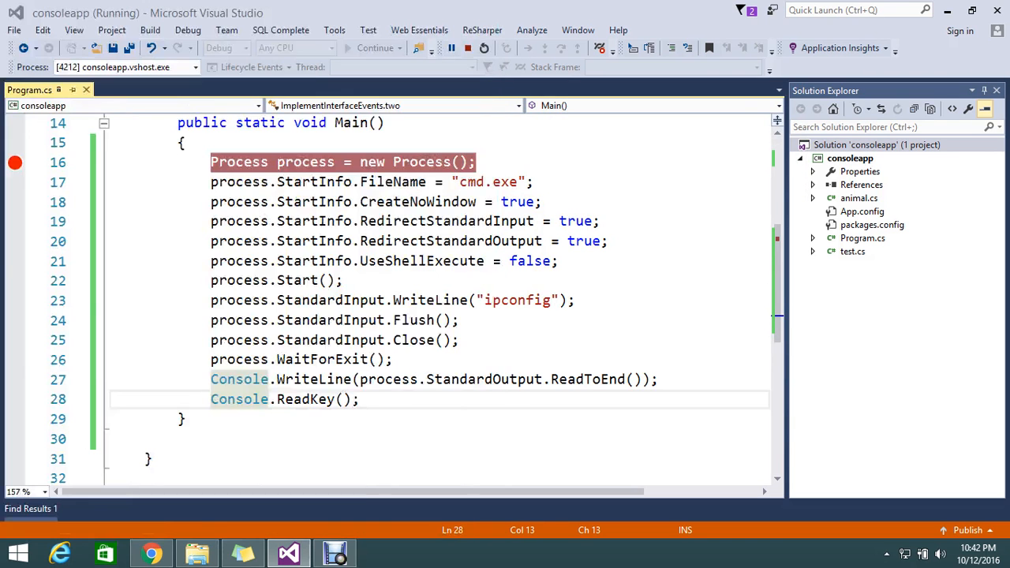
Stop the run, comment out process.WaitForExit() with //, and rebuild and run
left_click(467, 48)
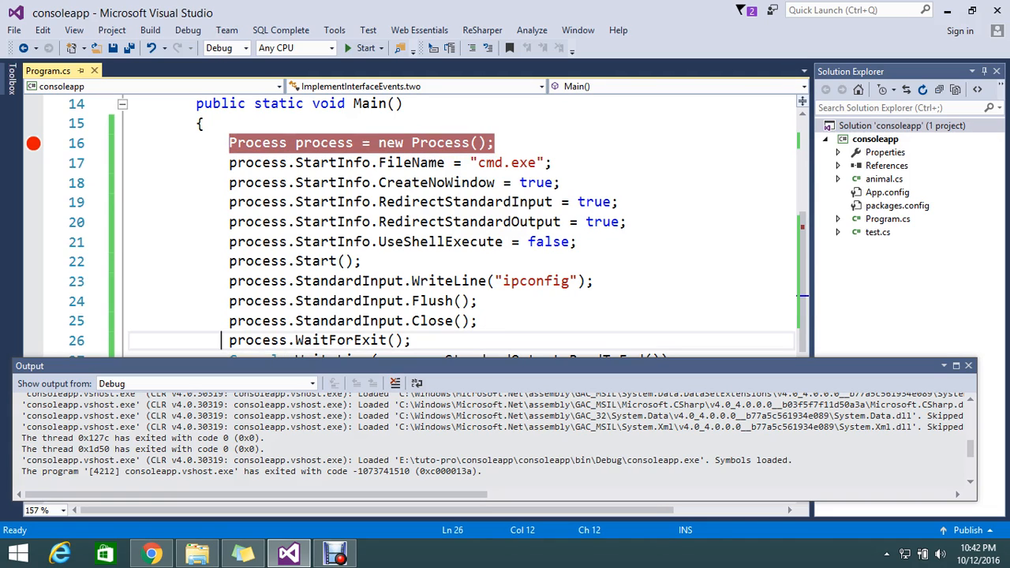
type("//")
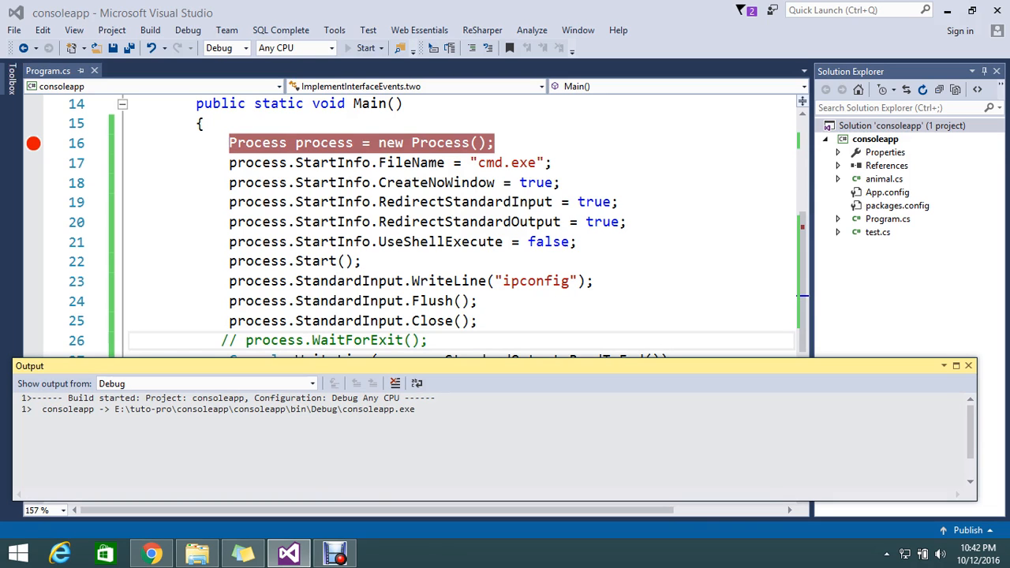
left_click(367, 47)
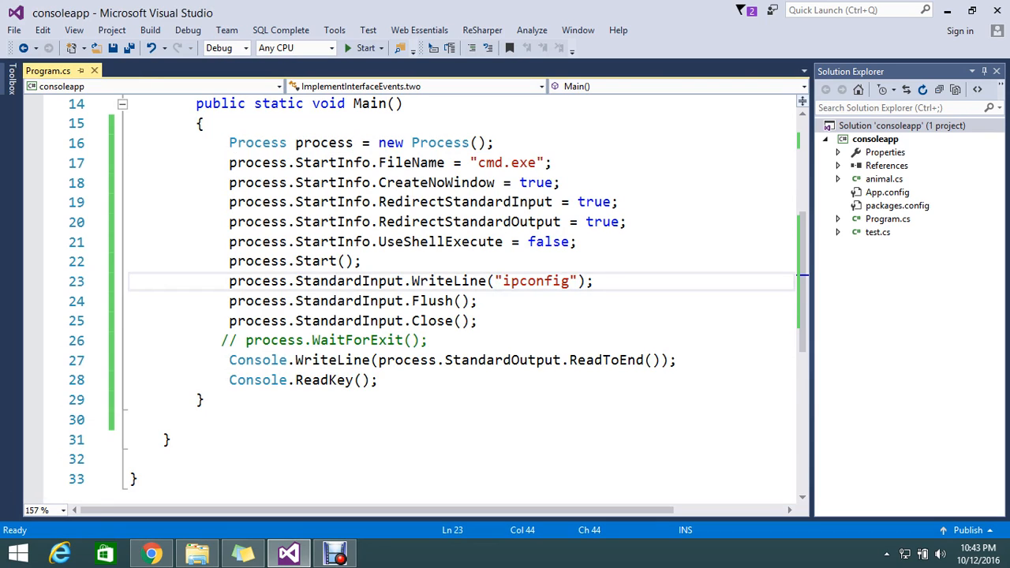
double_click(449, 281)
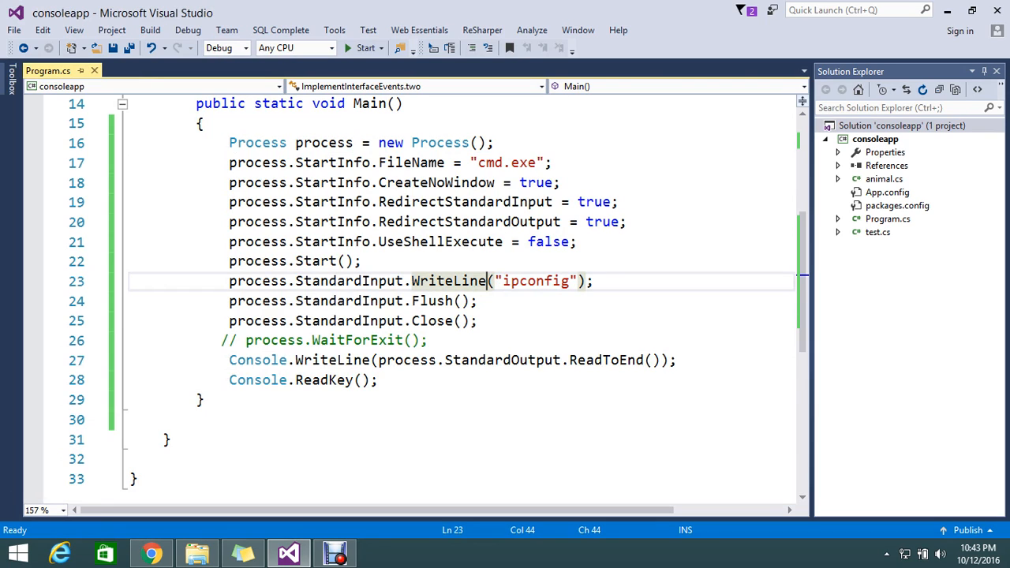